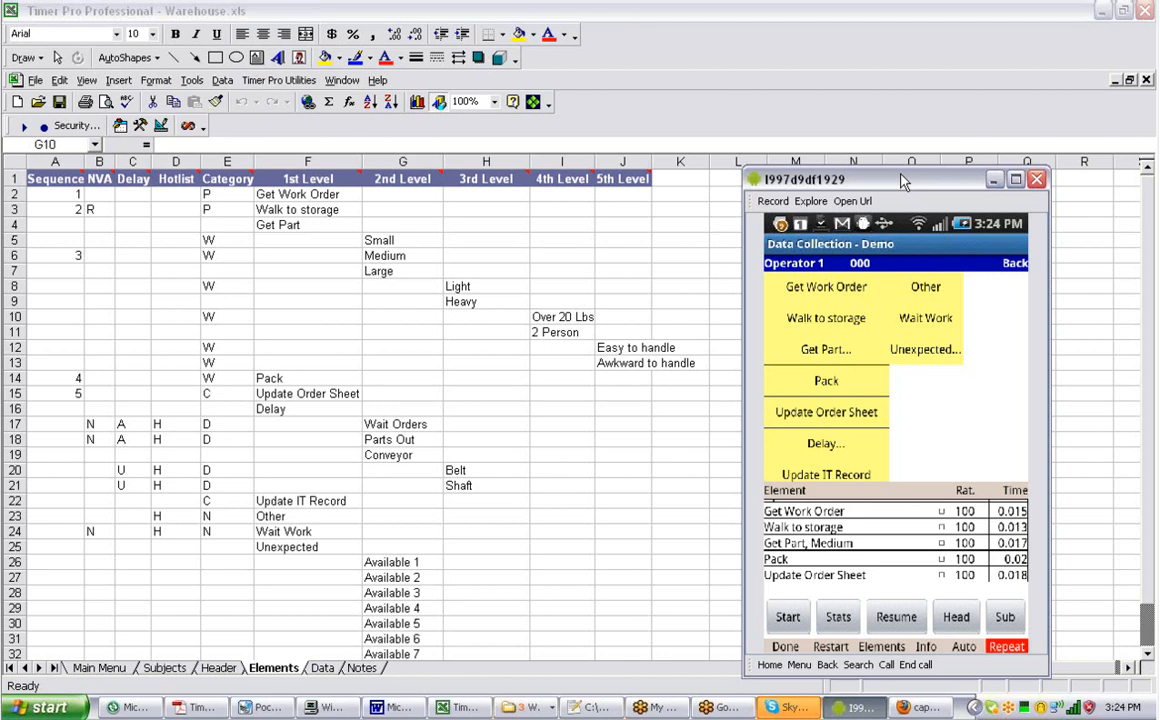
pyautogui.moveTo(700, 256)
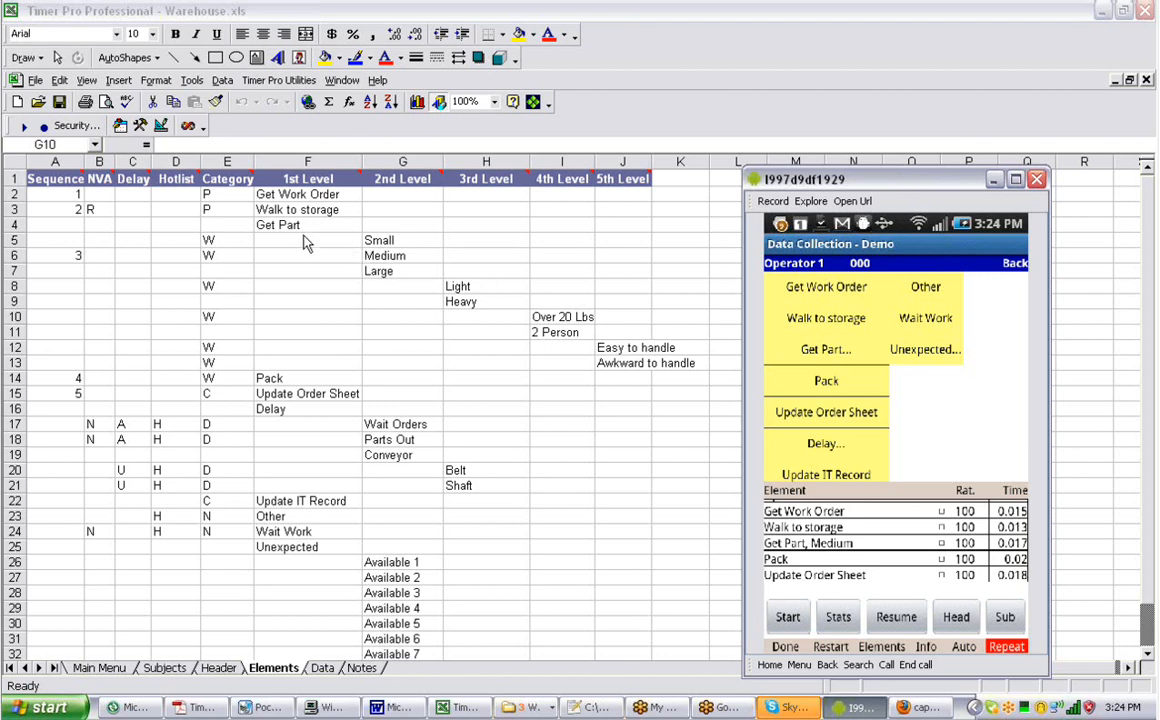
pyautogui.moveTo(302, 236)
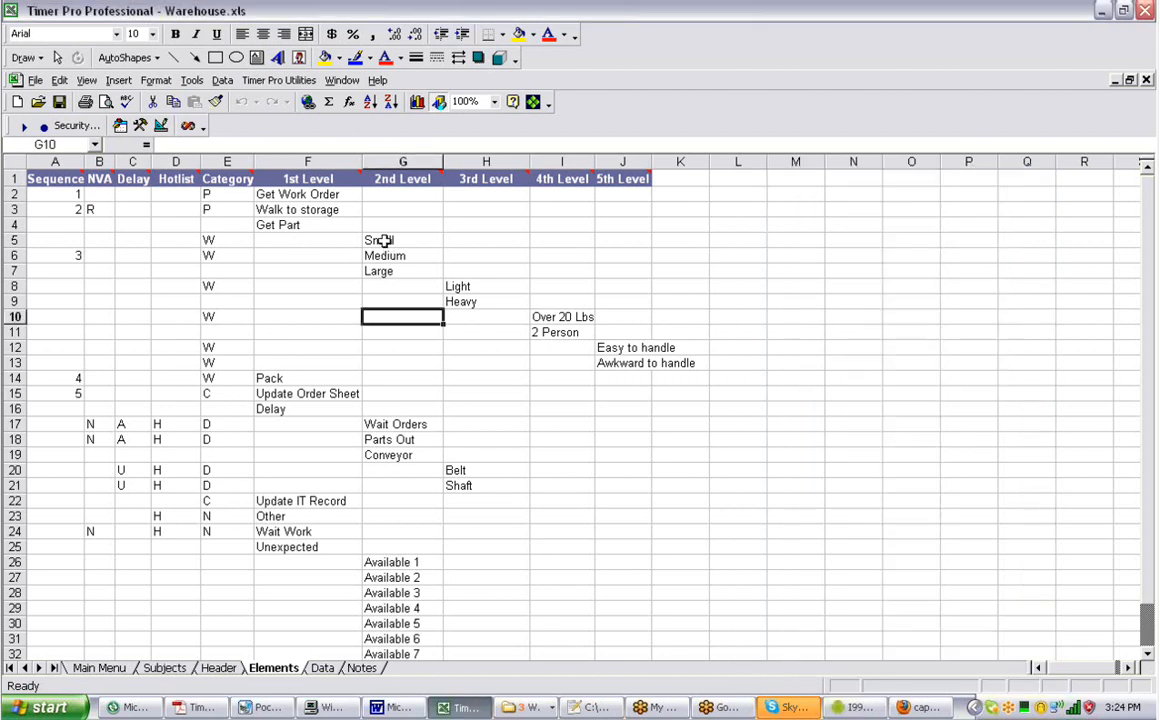
# Review the spreadsheet's size, weight and handling sub-levels: Small/Medium/Large, Light/Heavy, Over 20 Lbs/2 Person.
pyautogui.click(402, 240)
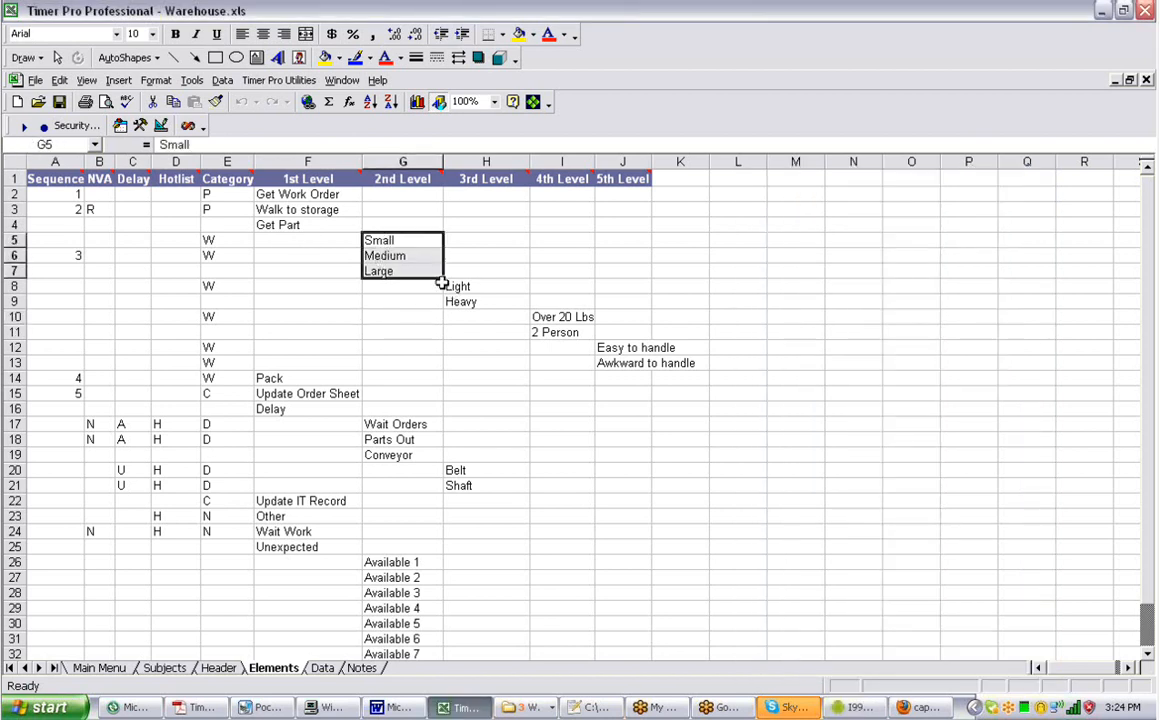
pyautogui.click(486, 292)
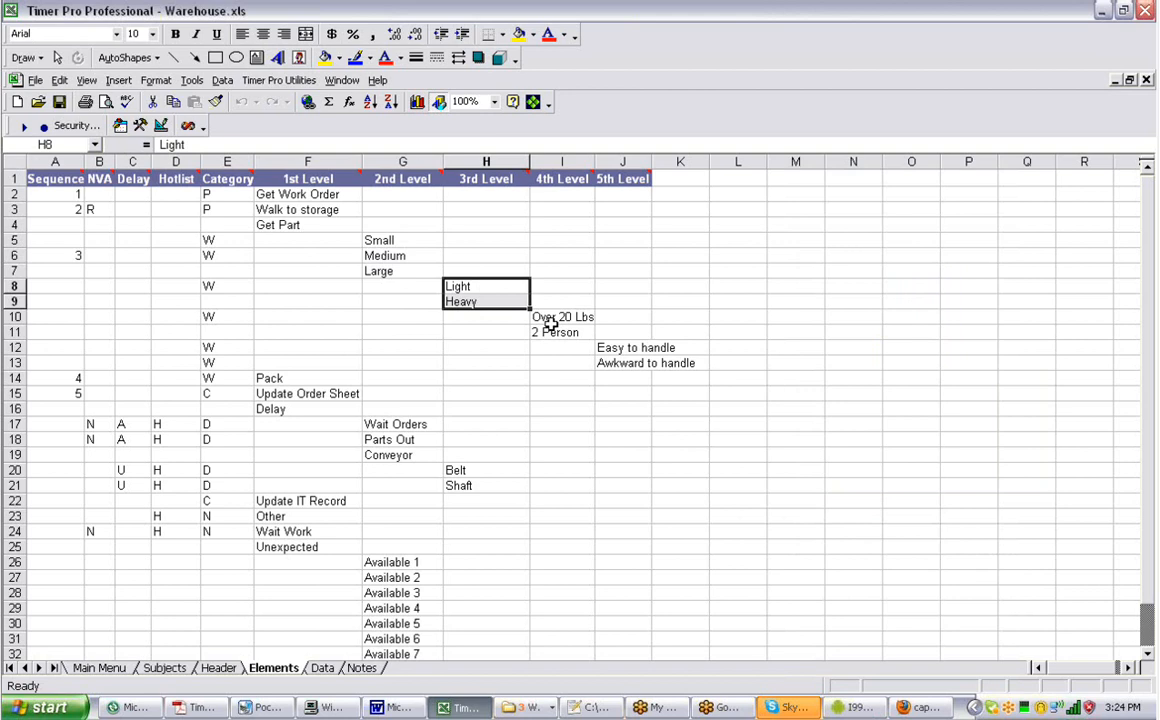
pyautogui.click(562, 316)
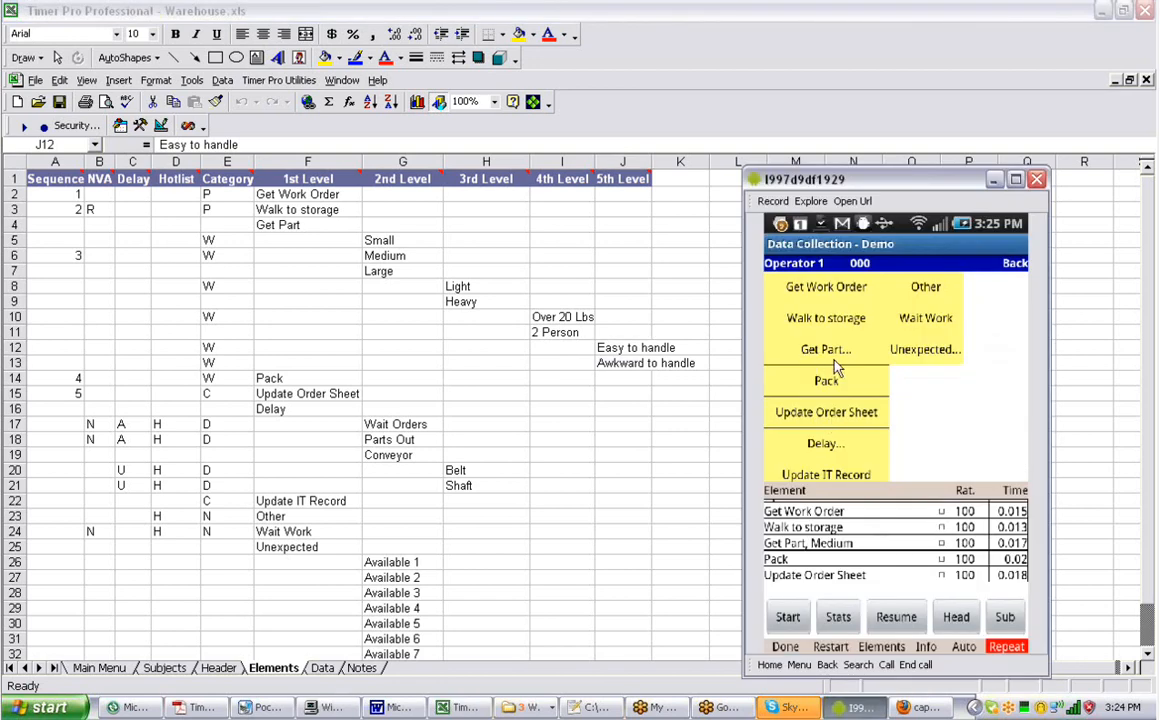
pyautogui.moveTo(854, 368)
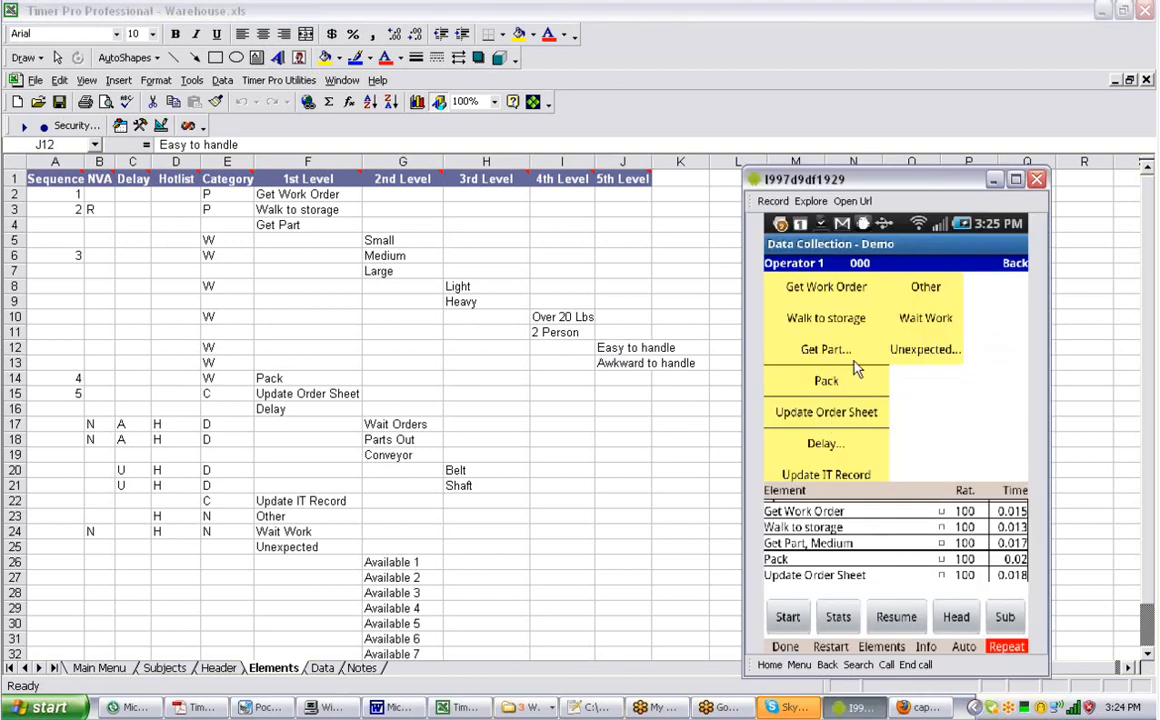
pyautogui.moveTo(310, 240)
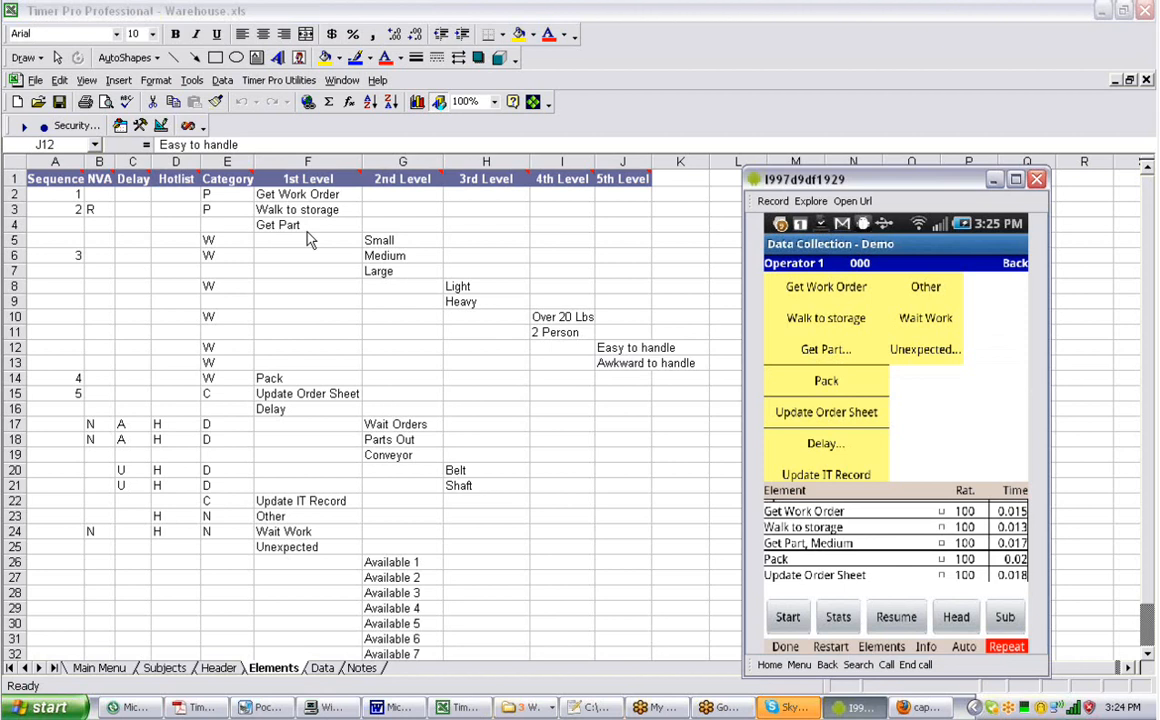
pyautogui.moveTo(892, 360)
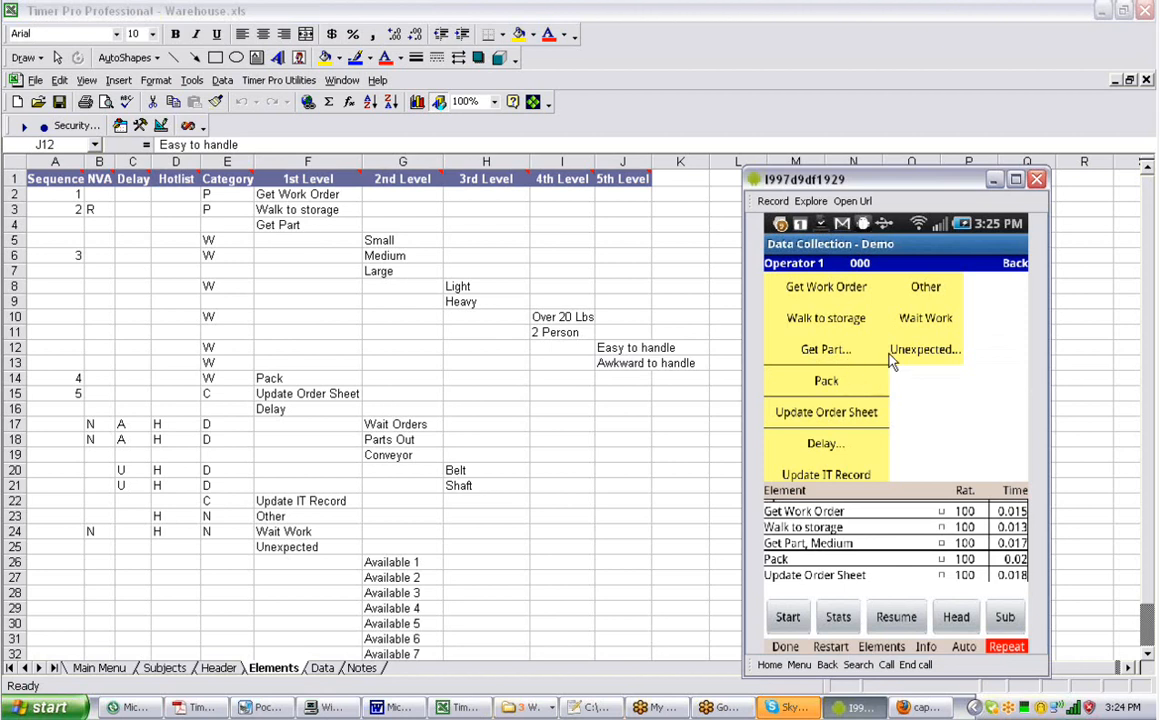
# Log a Get Part observation choosing Large, Heavy, 2 Person and Easy to handle in the emulator.
pyautogui.click(824, 348)
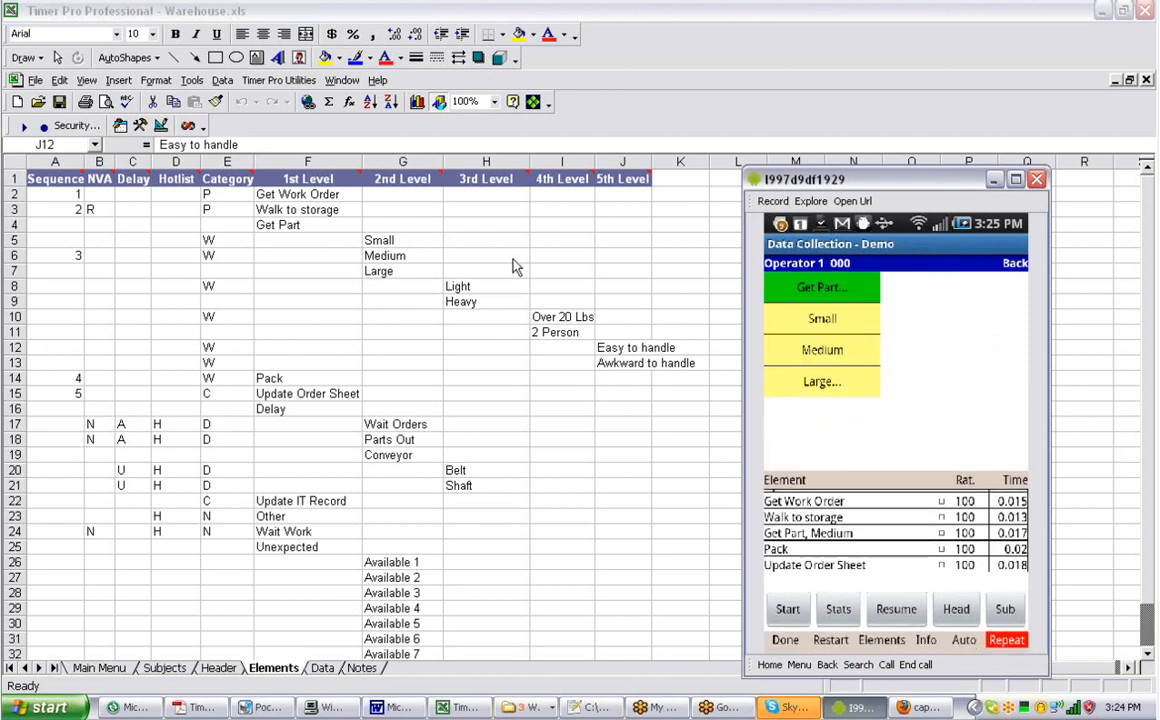
pyautogui.moveTo(450, 292)
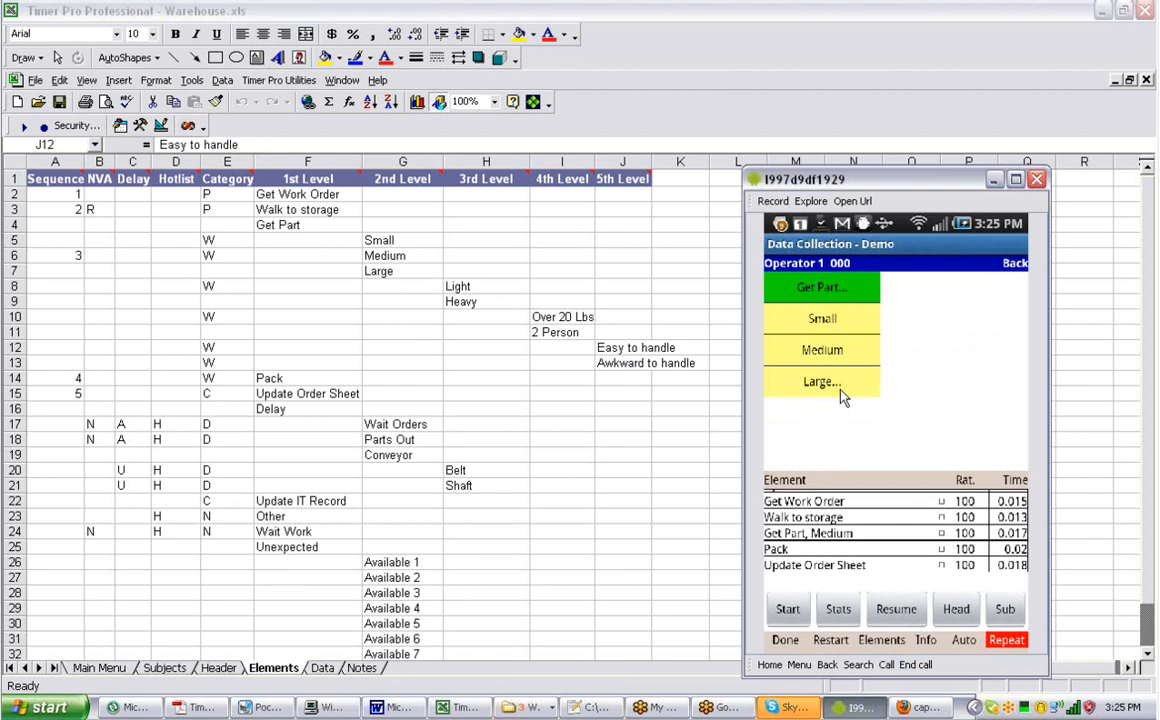
pyautogui.click(822, 380)
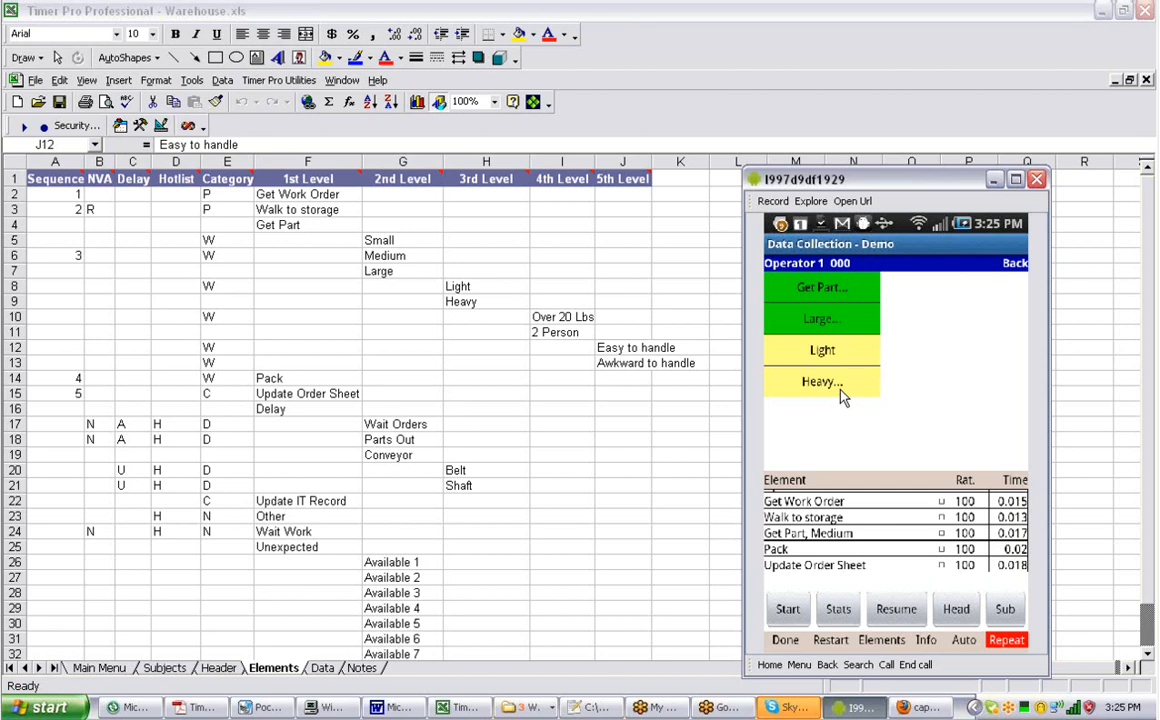
pyautogui.moveTo(840, 388)
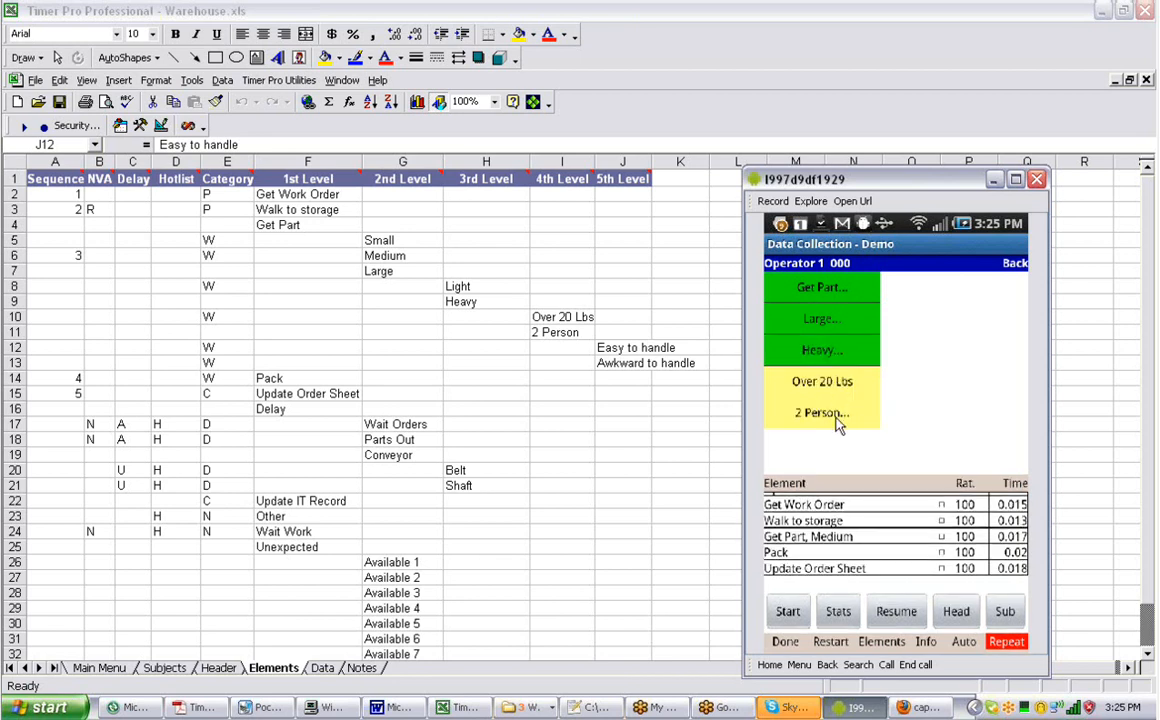
pyautogui.moveTo(844, 420)
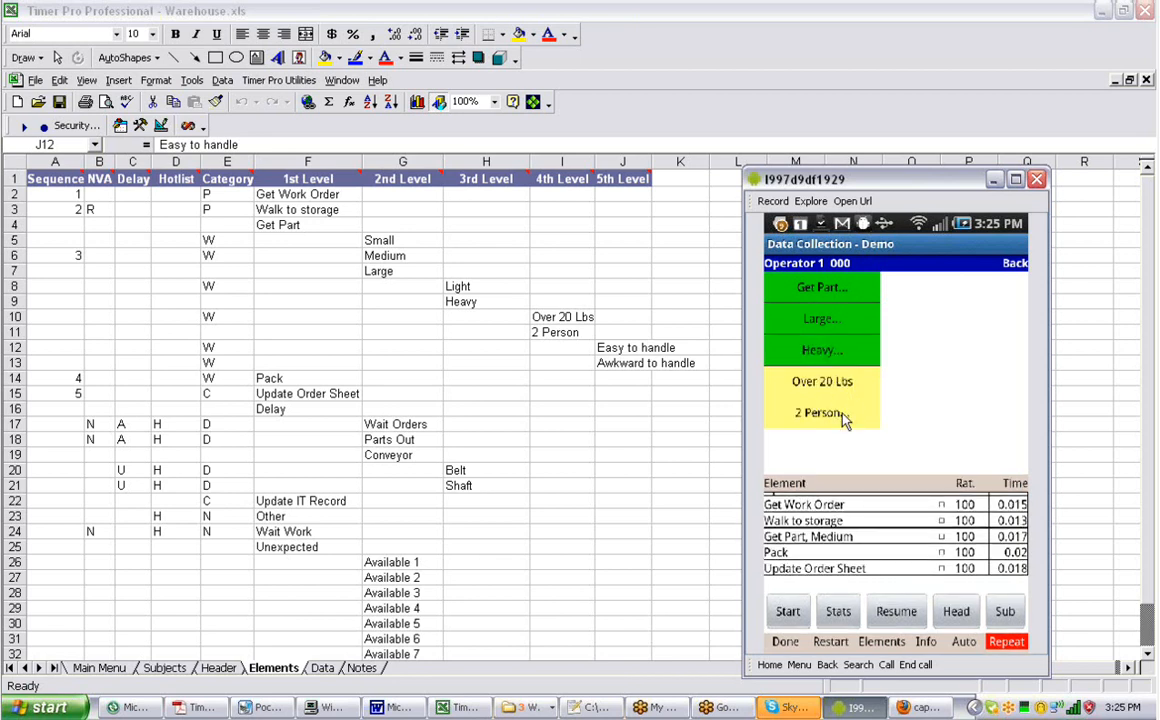
pyautogui.click(822, 412)
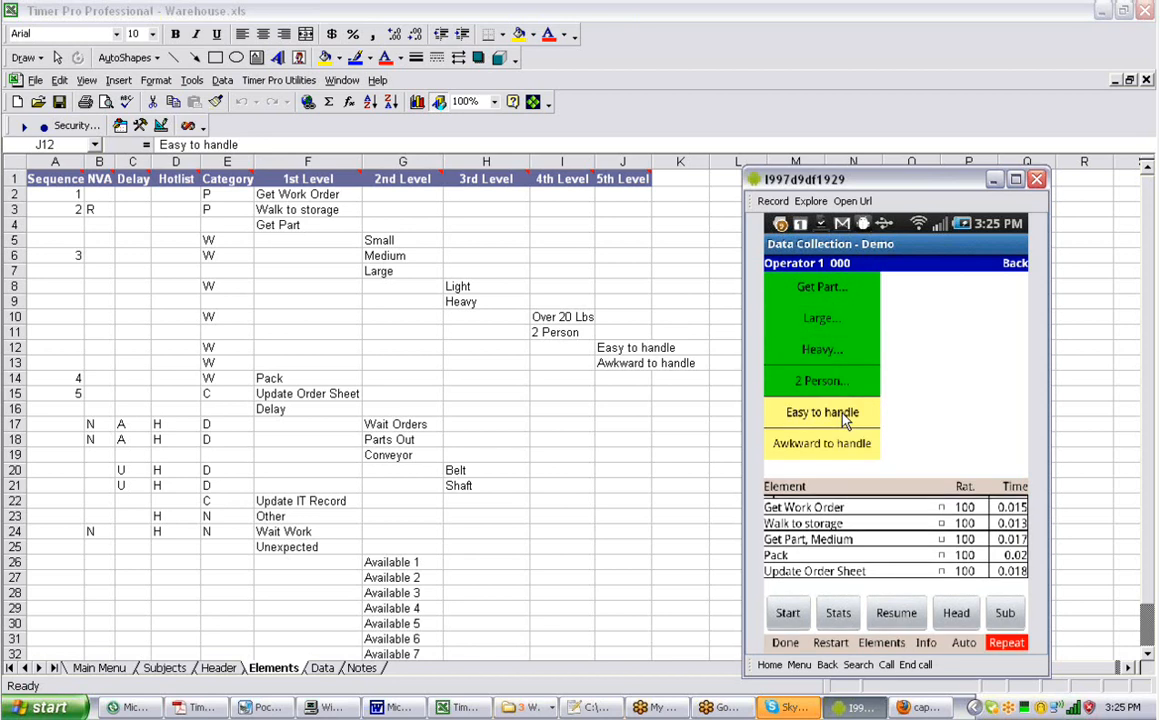
pyautogui.click(822, 412)
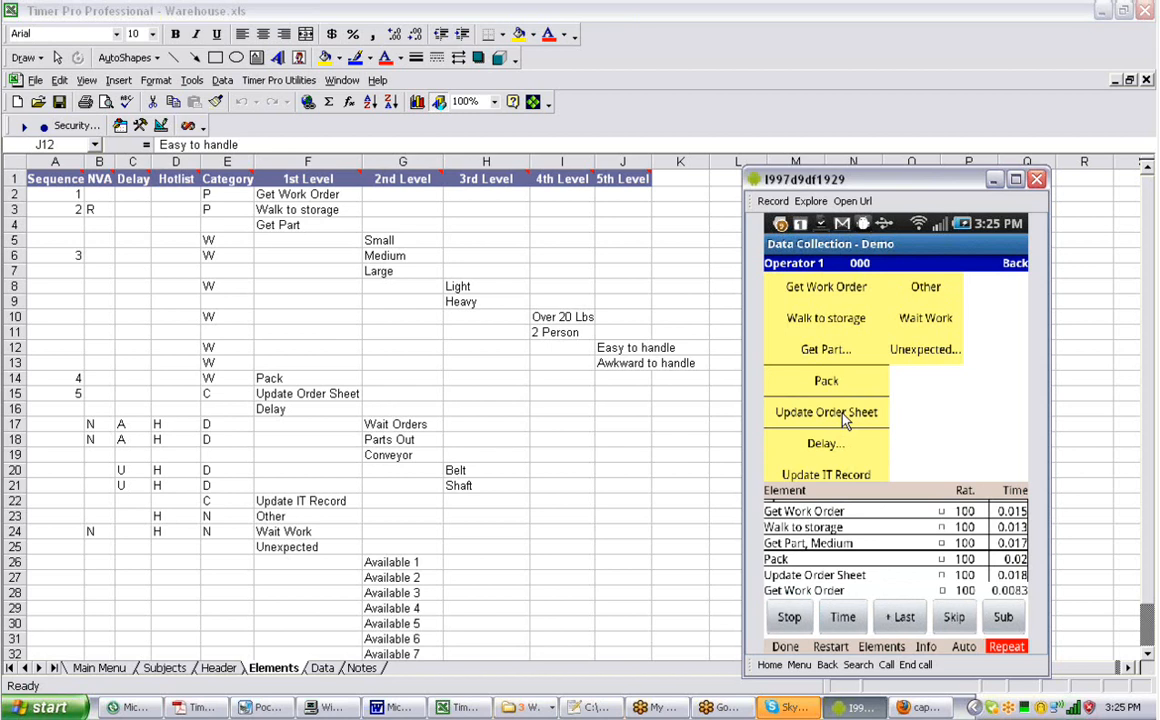
# Log a Get Part, Small observation in the emulator.
pyautogui.click(826, 348)
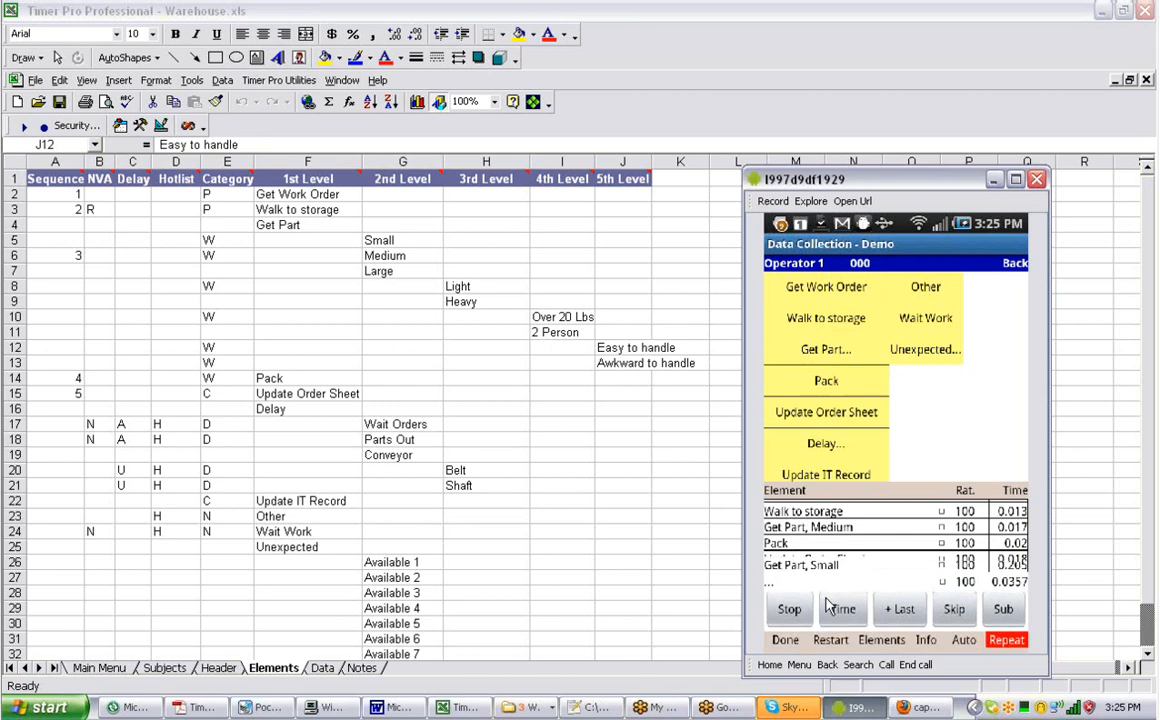
pyautogui.click(824, 348)
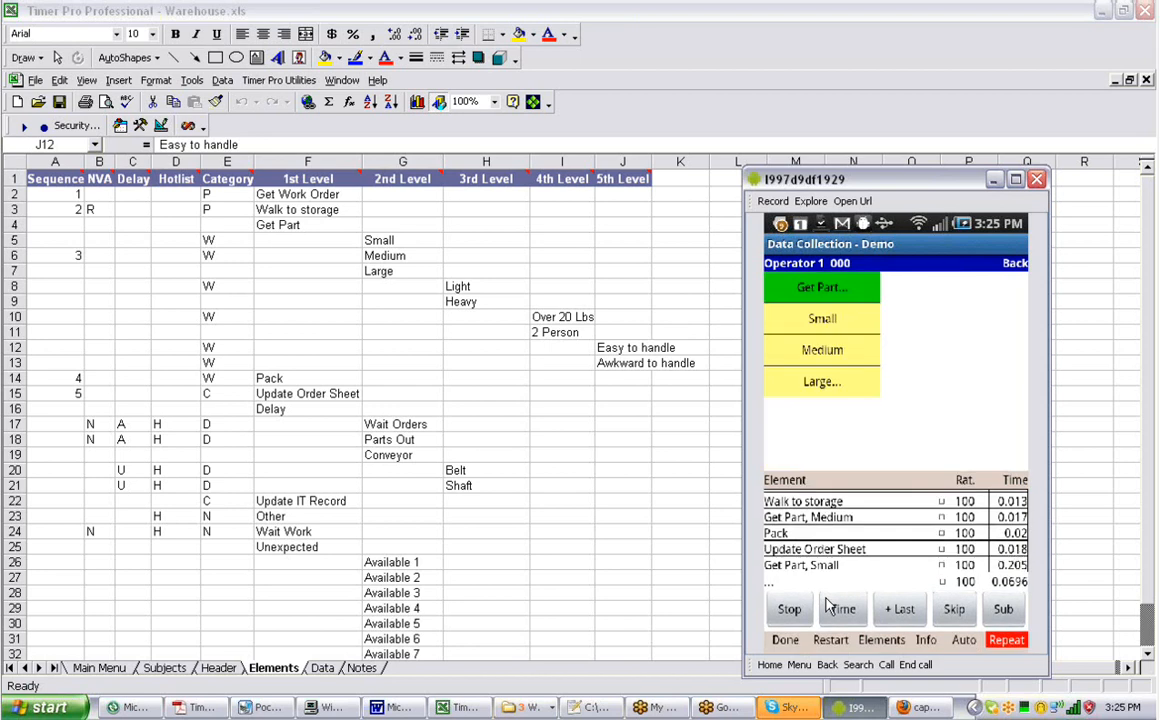
pyautogui.click(822, 380)
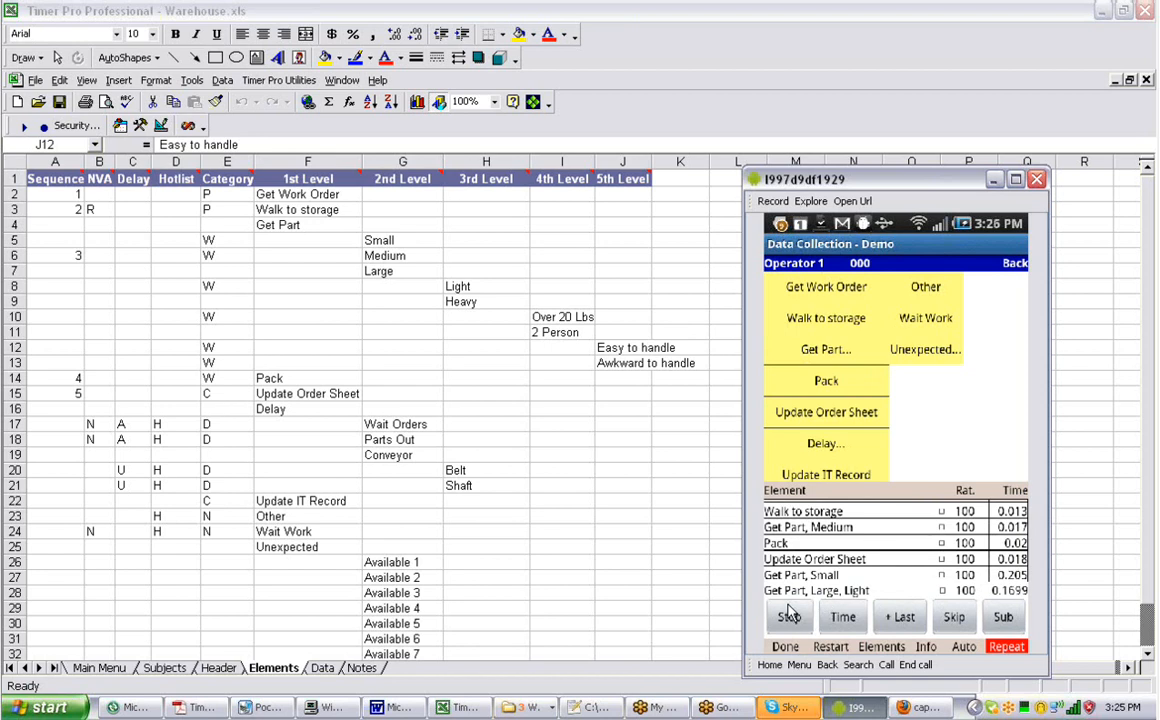
pyautogui.click(788, 616)
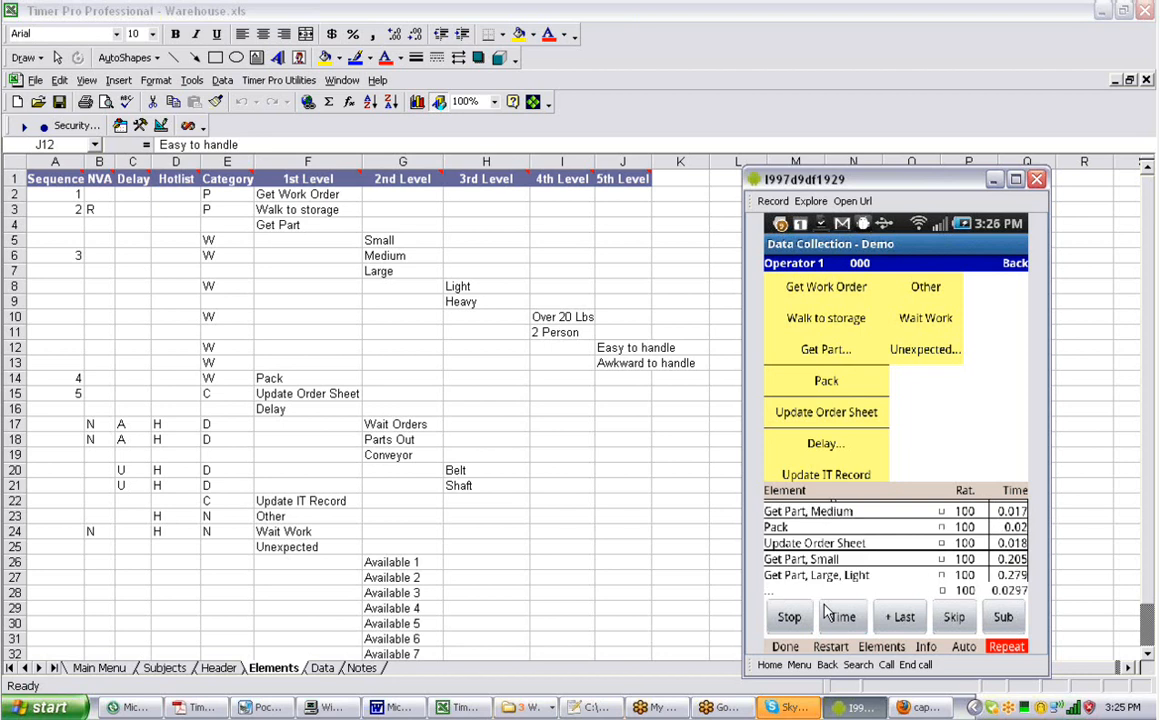
# Log a Get Part, Large, Light observation and begin another Get Part entry.
pyautogui.click(824, 348)
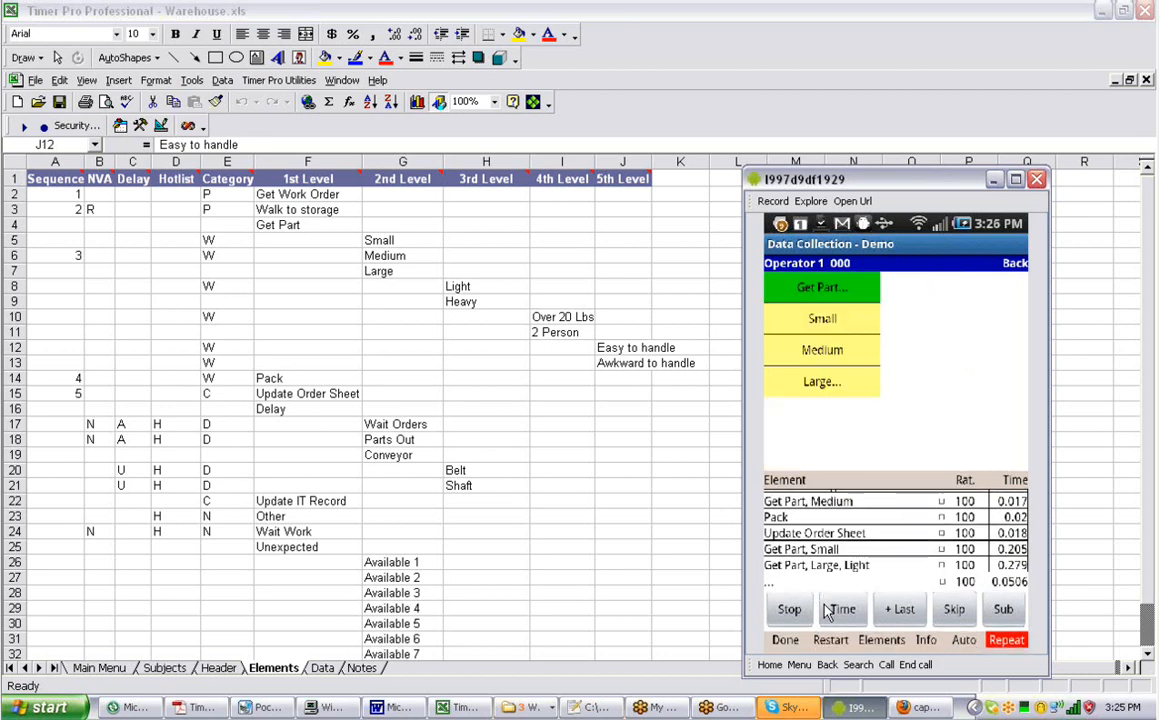
pyautogui.click(822, 380)
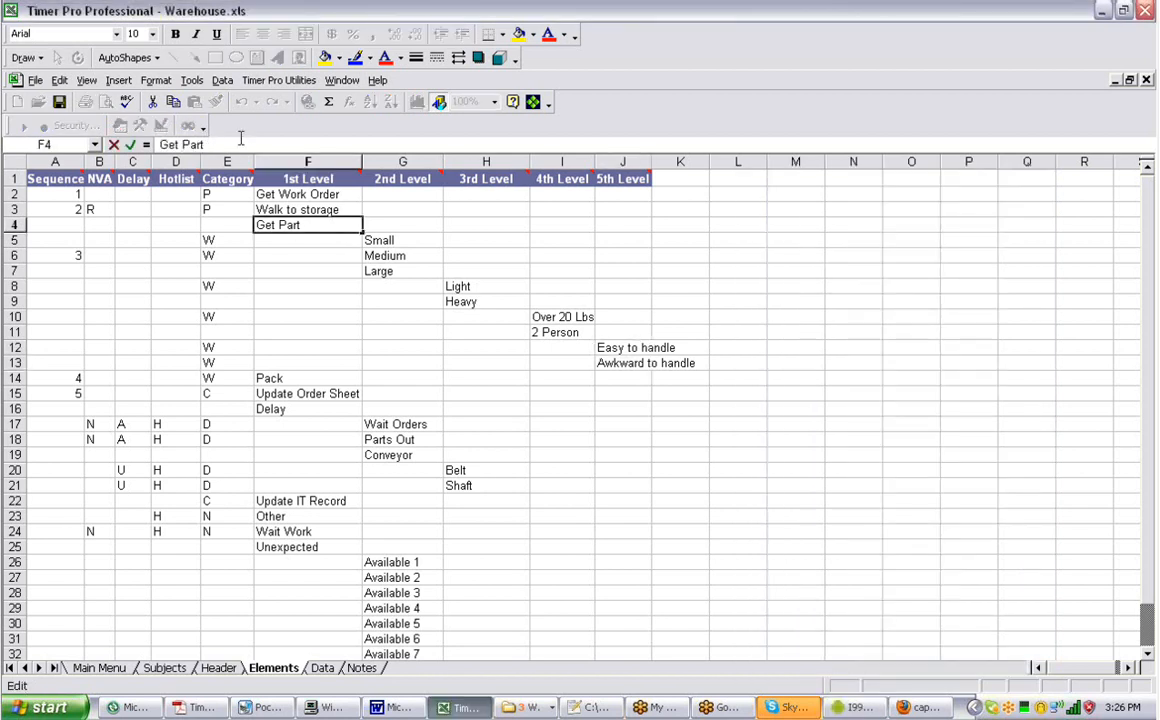
# Append a colon to Get Part in cell F4, then bring the emulator back into view.
pyautogui.write(':')
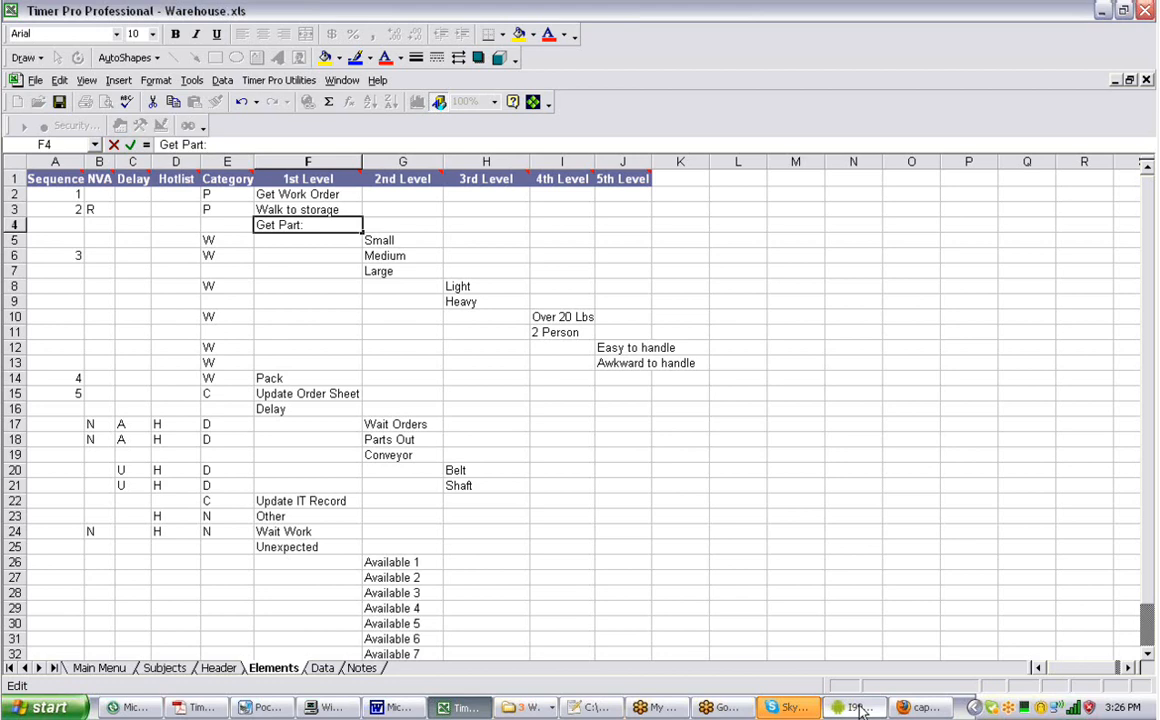
pyautogui.click(854, 708)
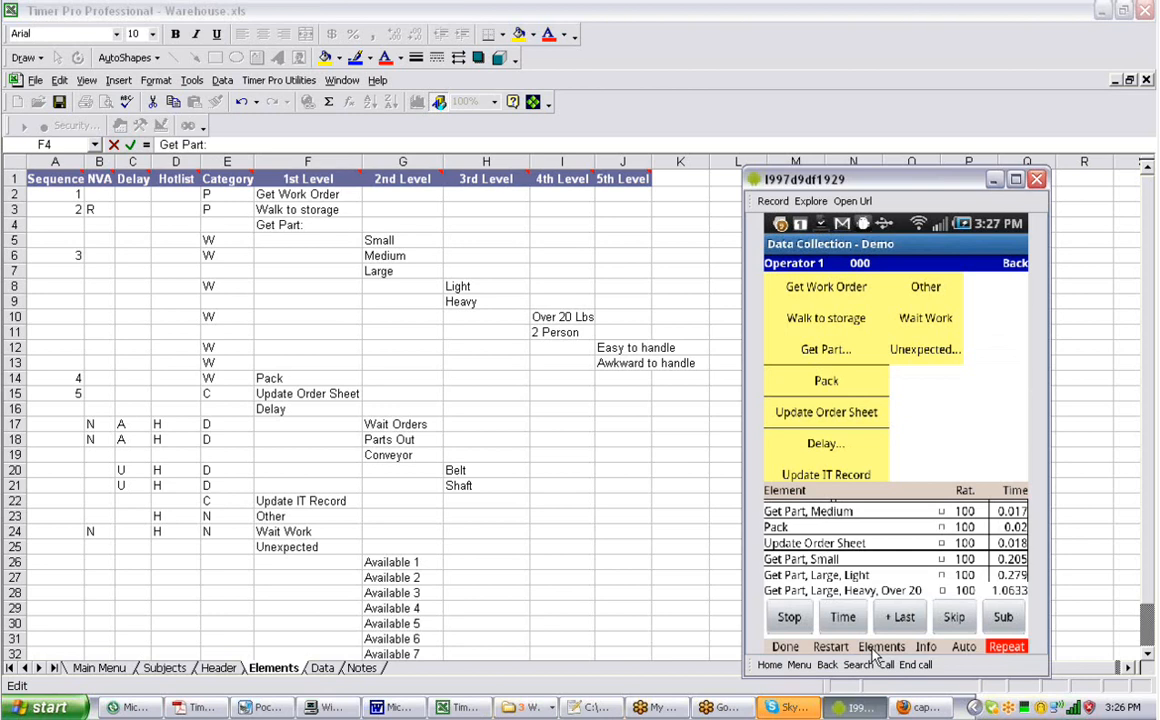
# Rename the emulator's Get Part element to 'Get Part:' via its Edit option and confirm.
pyautogui.click(880, 646)
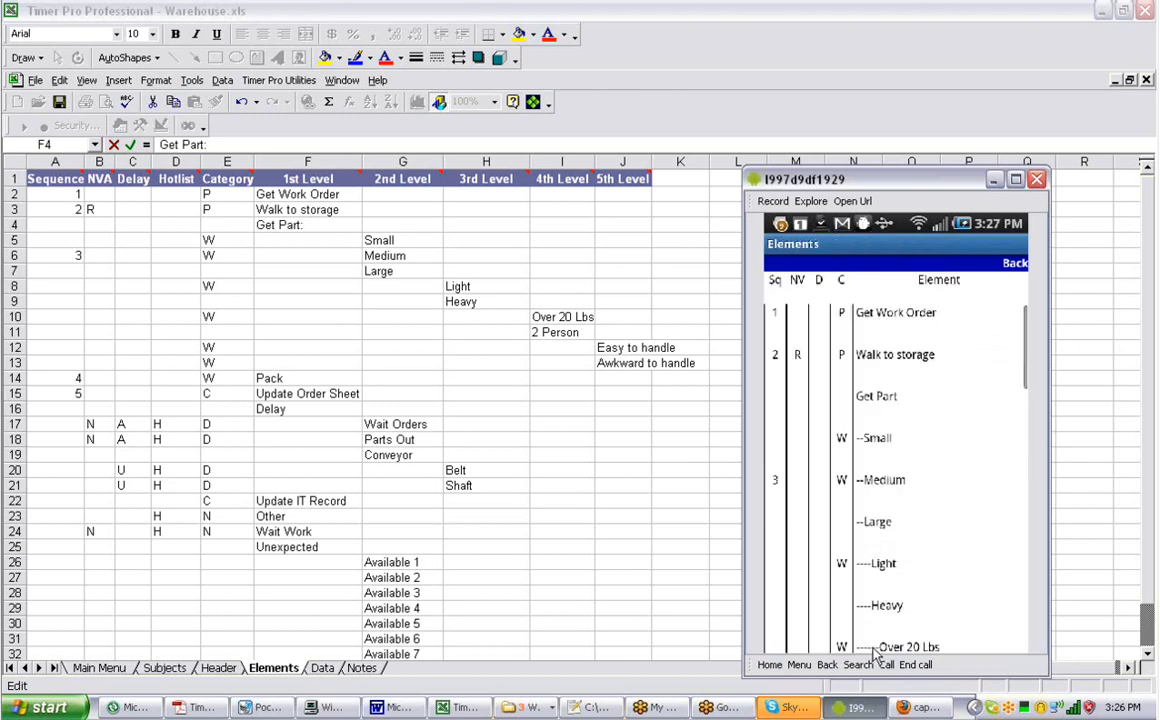
pyautogui.click(876, 396)
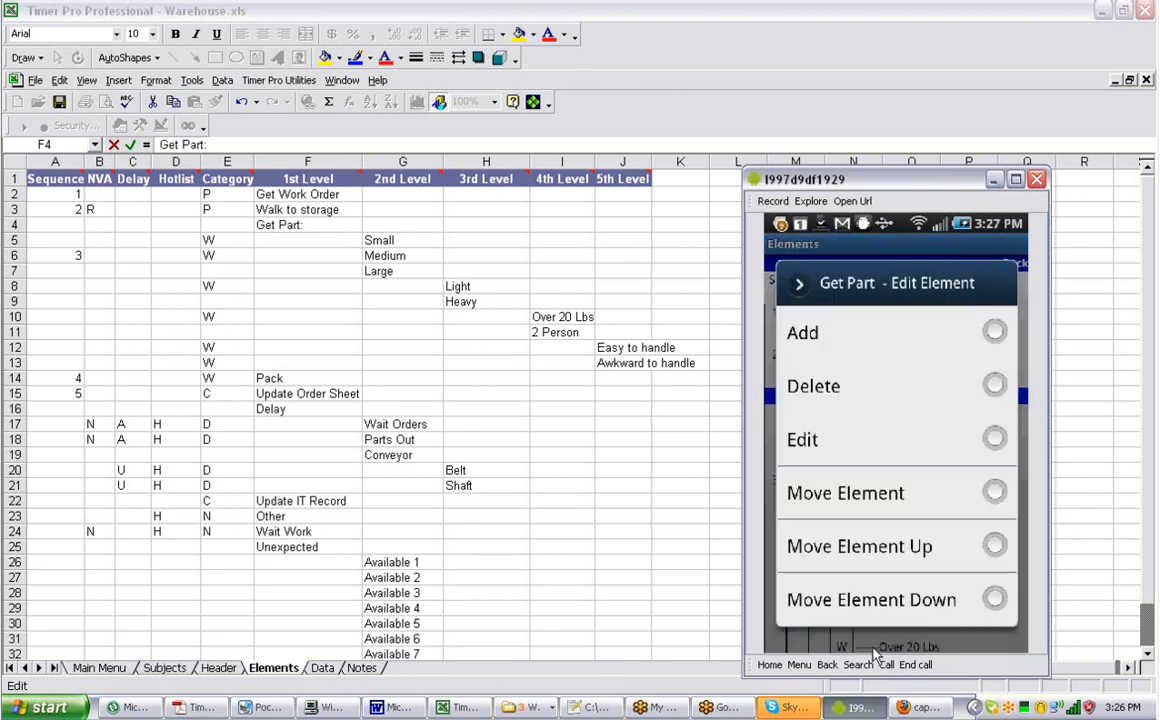
pyautogui.click(802, 440)
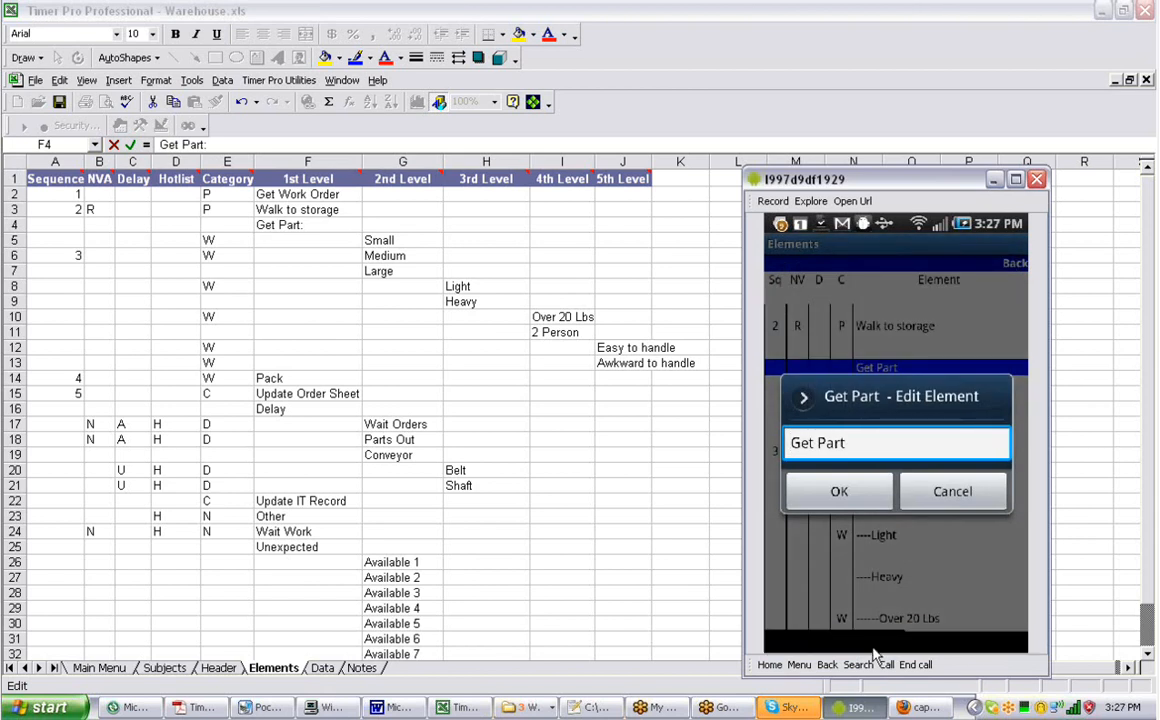
pyautogui.click(896, 444)
pyautogui.write(':')
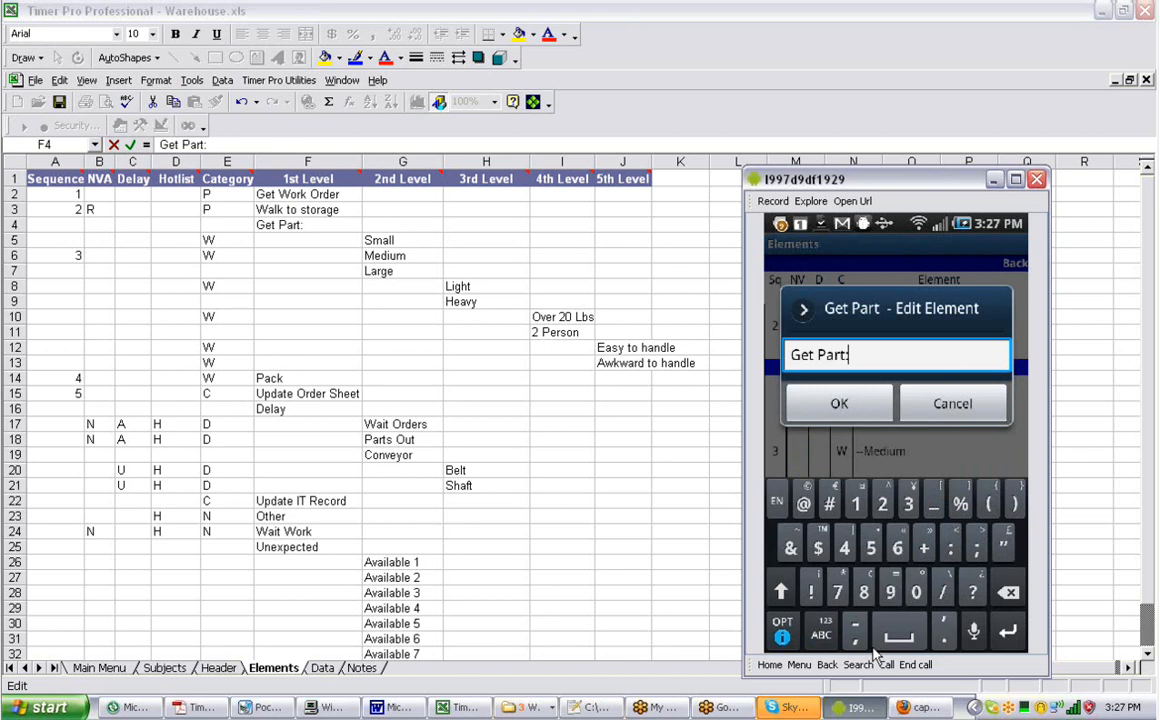
pyautogui.click(840, 404)
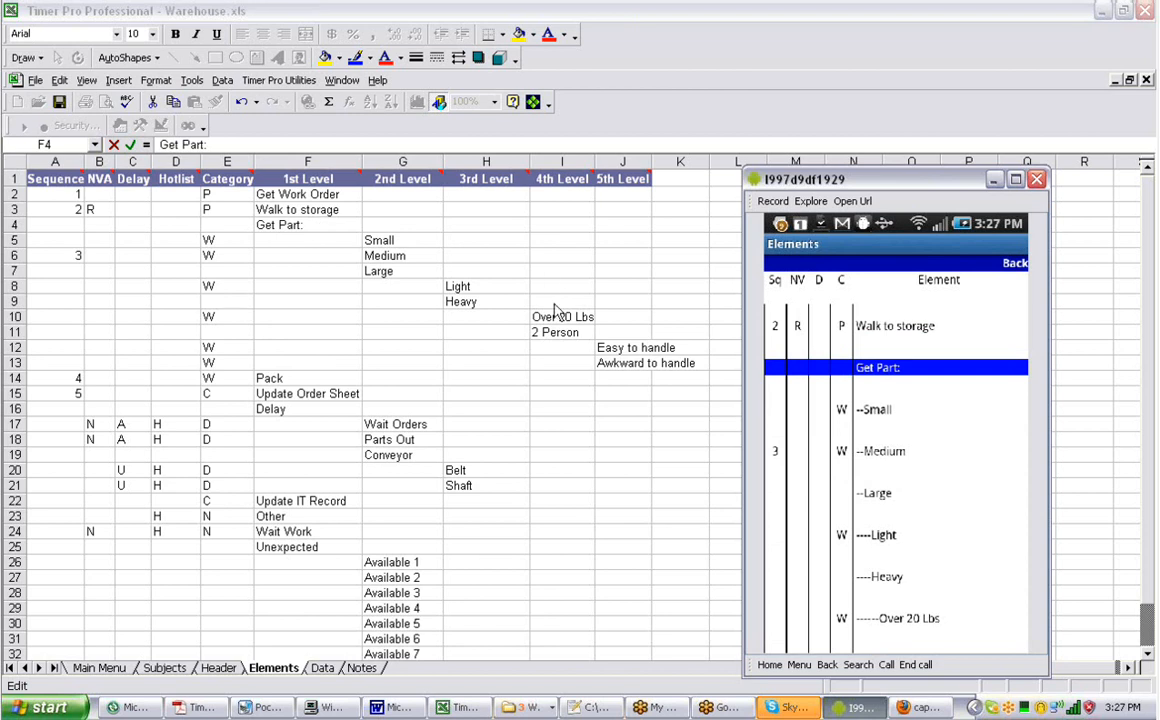
pyautogui.moveTo(876, 396)
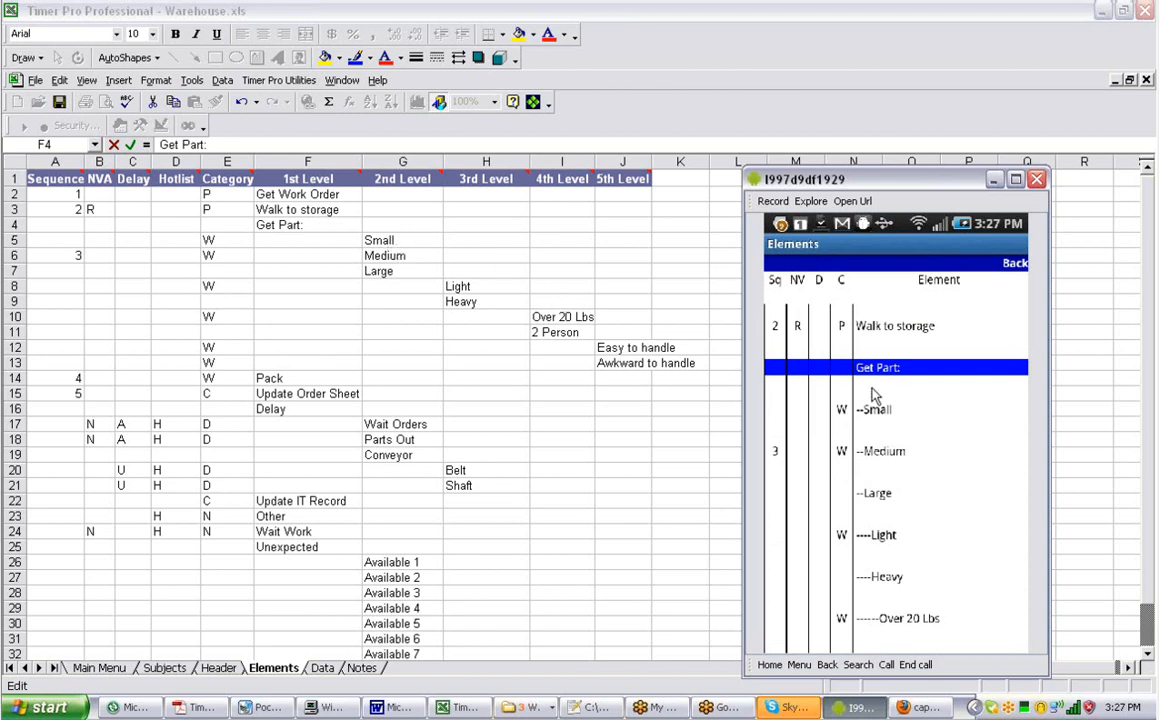
pyautogui.moveTo(938, 336)
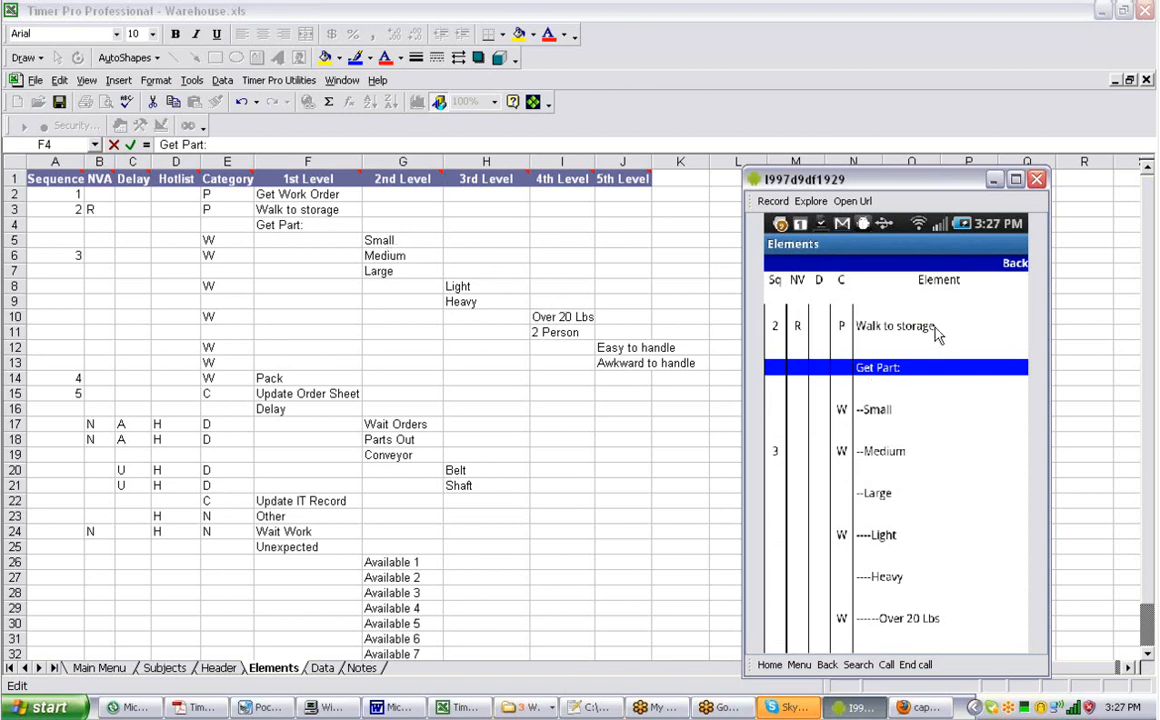
pyautogui.moveTo(984, 290)
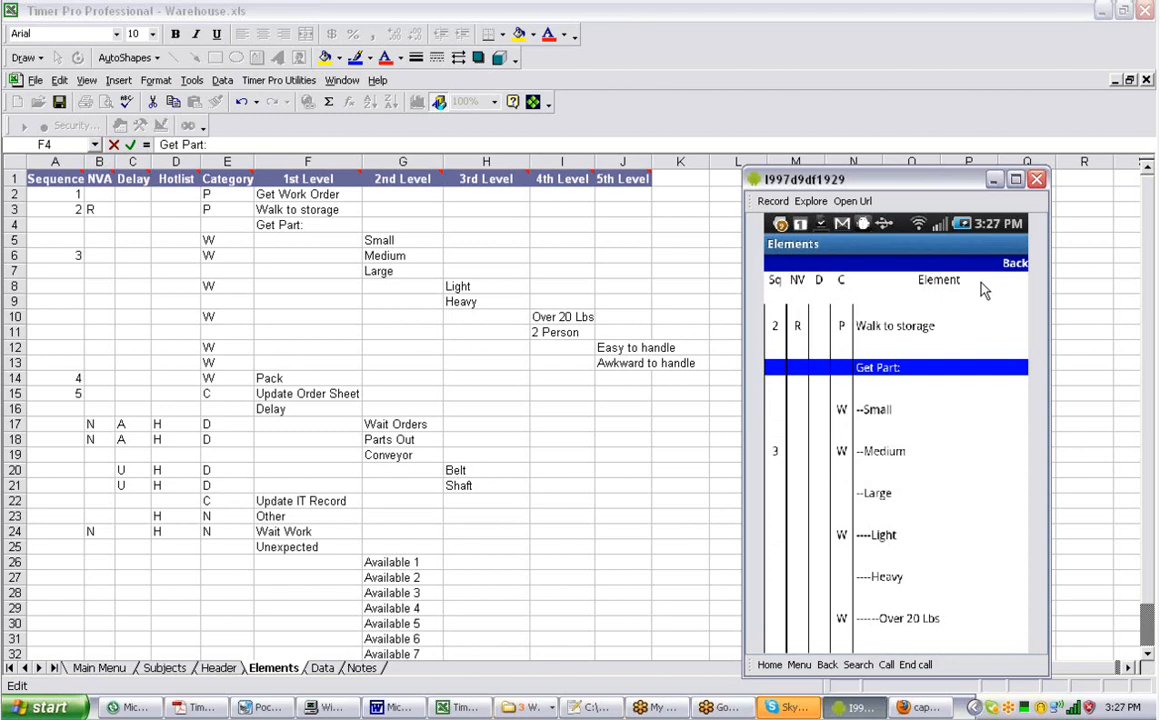
# Start Data Collection and log Get Part observations with Small and then Medium sizes.
pyautogui.click(876, 368)
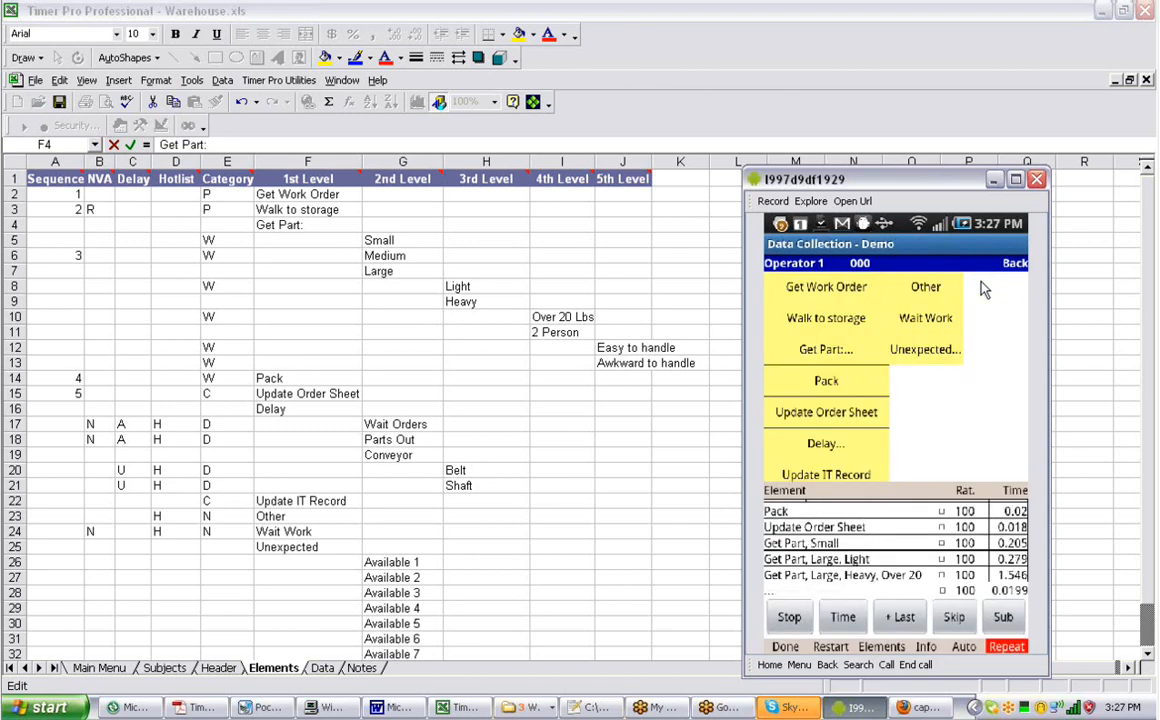
pyautogui.click(824, 348)
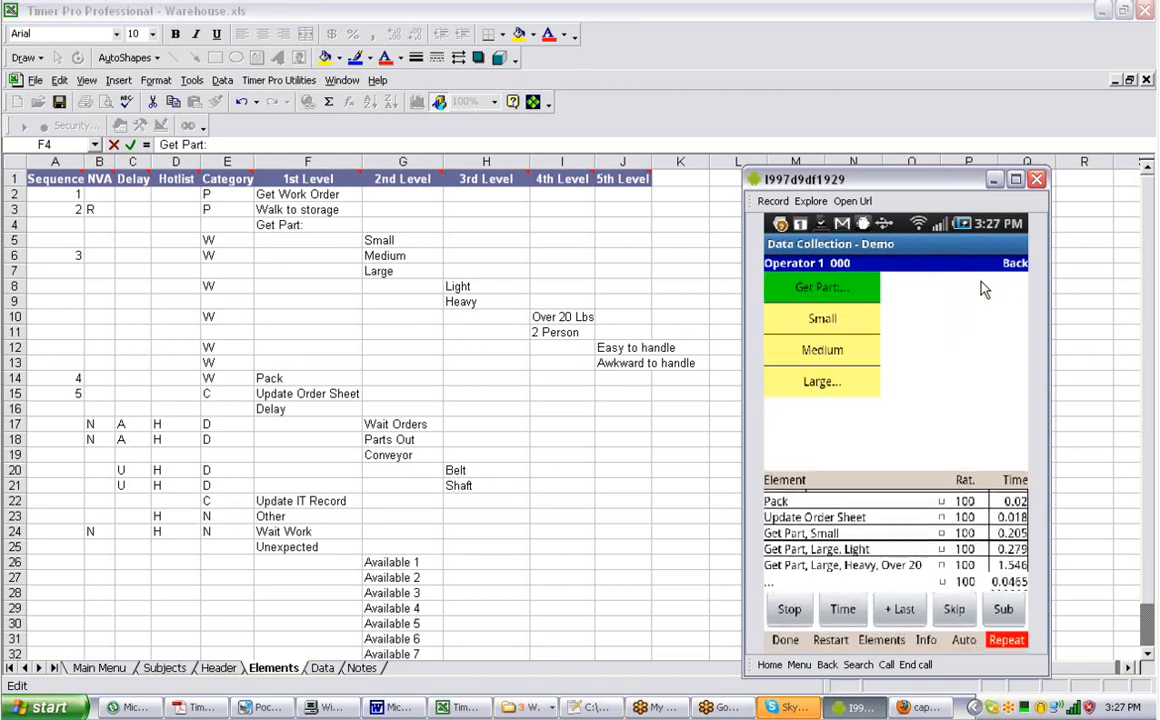
pyautogui.click(822, 318)
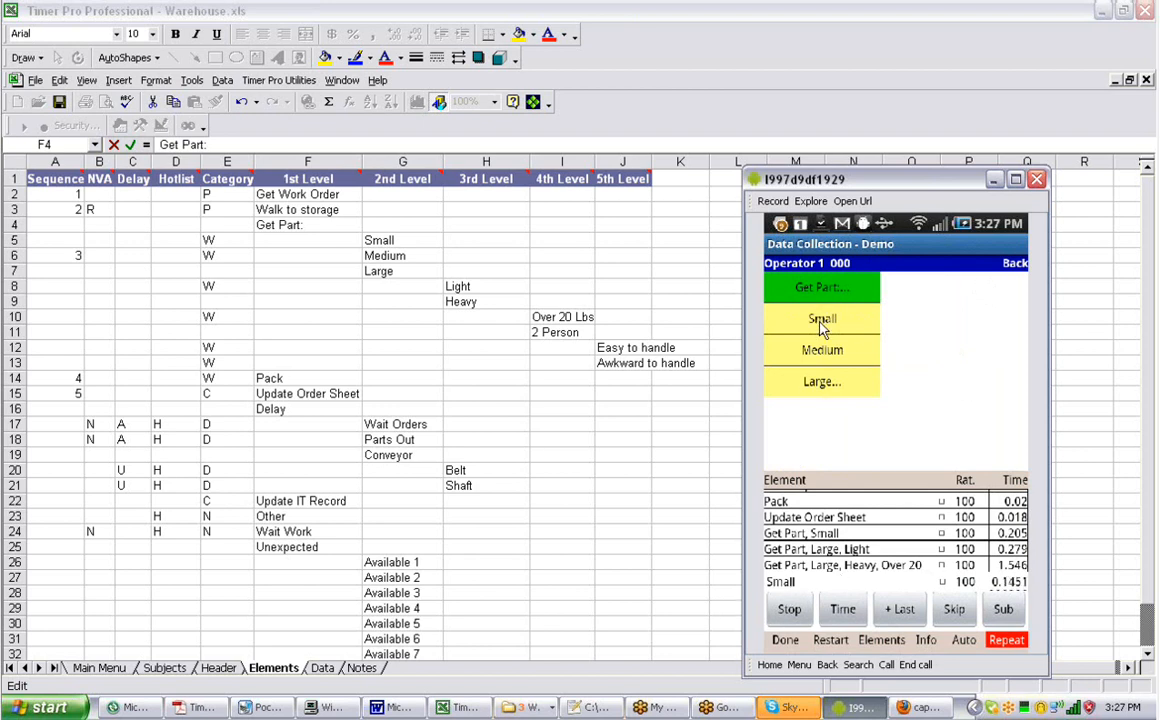
pyautogui.click(822, 318)
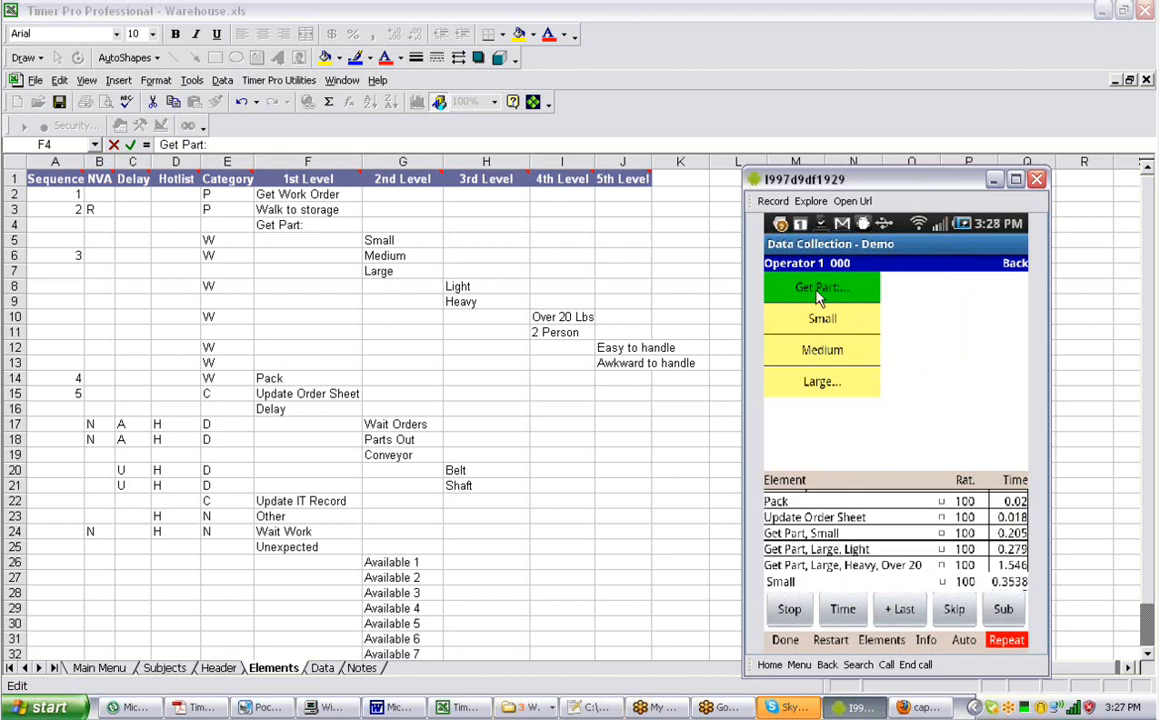
# Log Get Part with Large, Light and Large, Heavy, Over 20 Lbs without re-selecting Get Part.
pyautogui.click(822, 350)
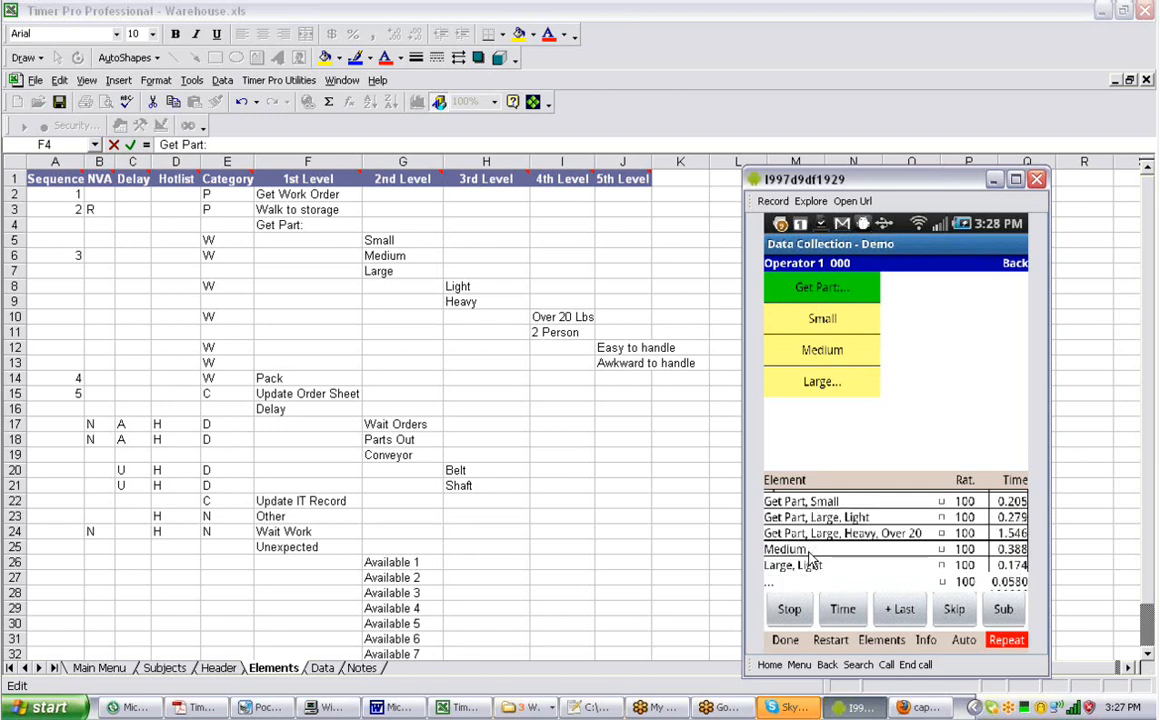
pyautogui.click(822, 380)
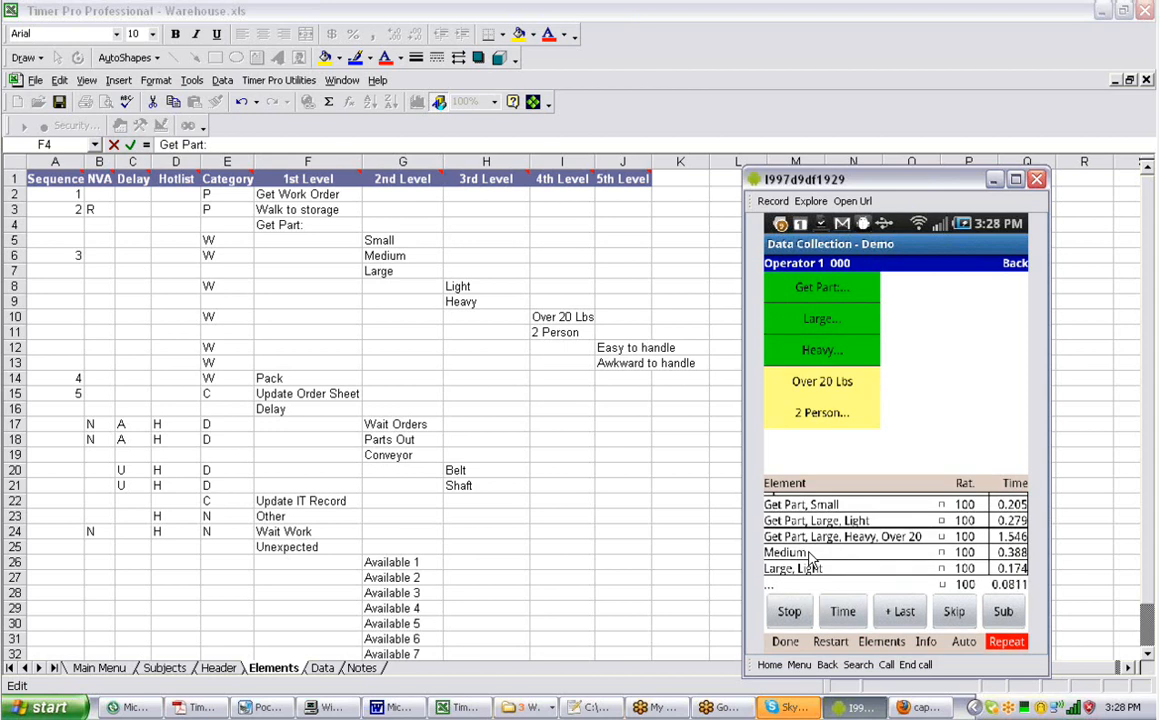
pyautogui.click(822, 350)
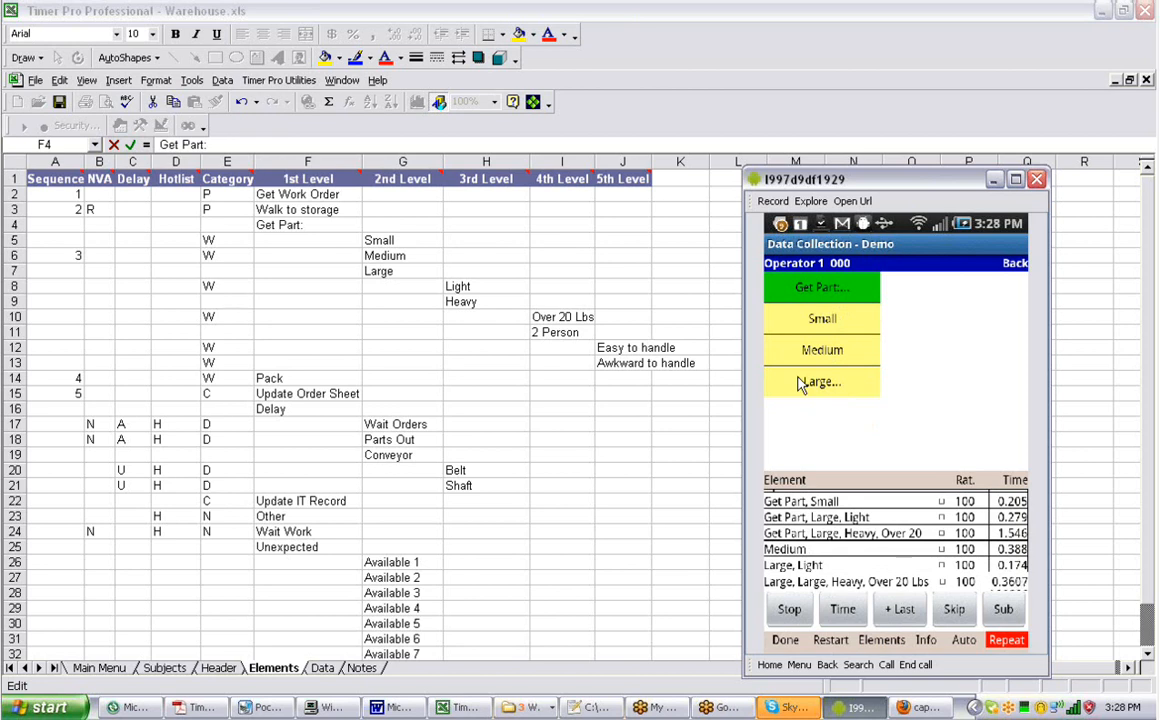
pyautogui.moveTo(590, 376)
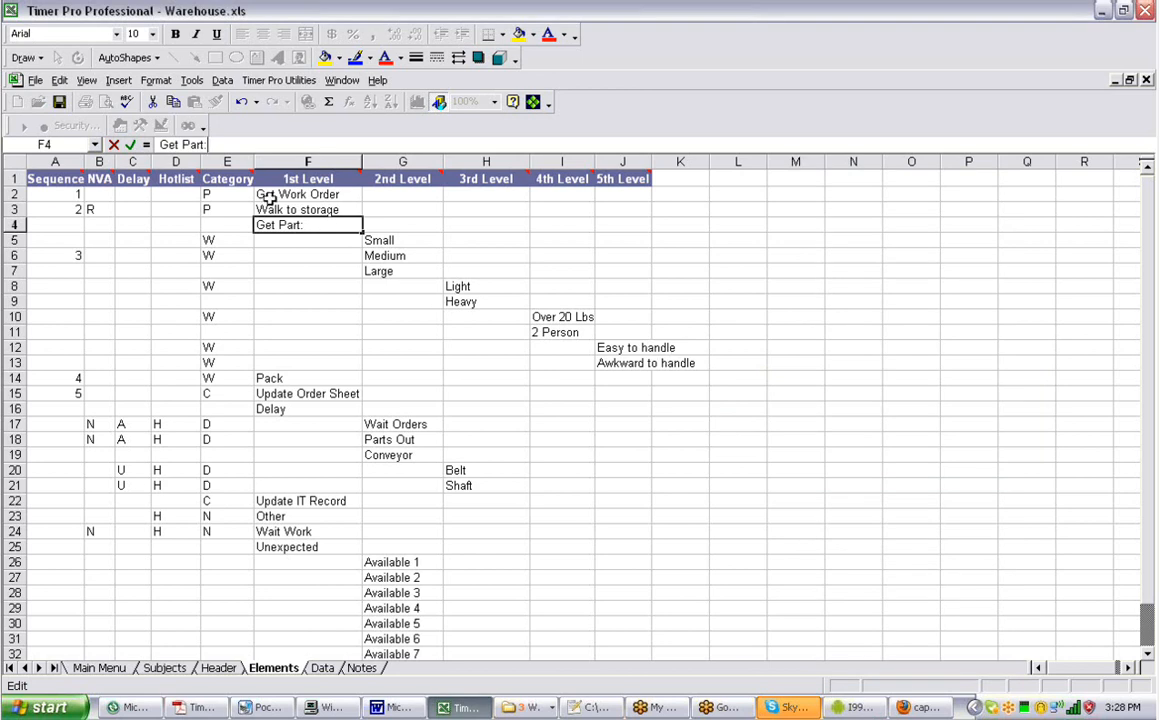
pyautogui.moveTo(288, 248)
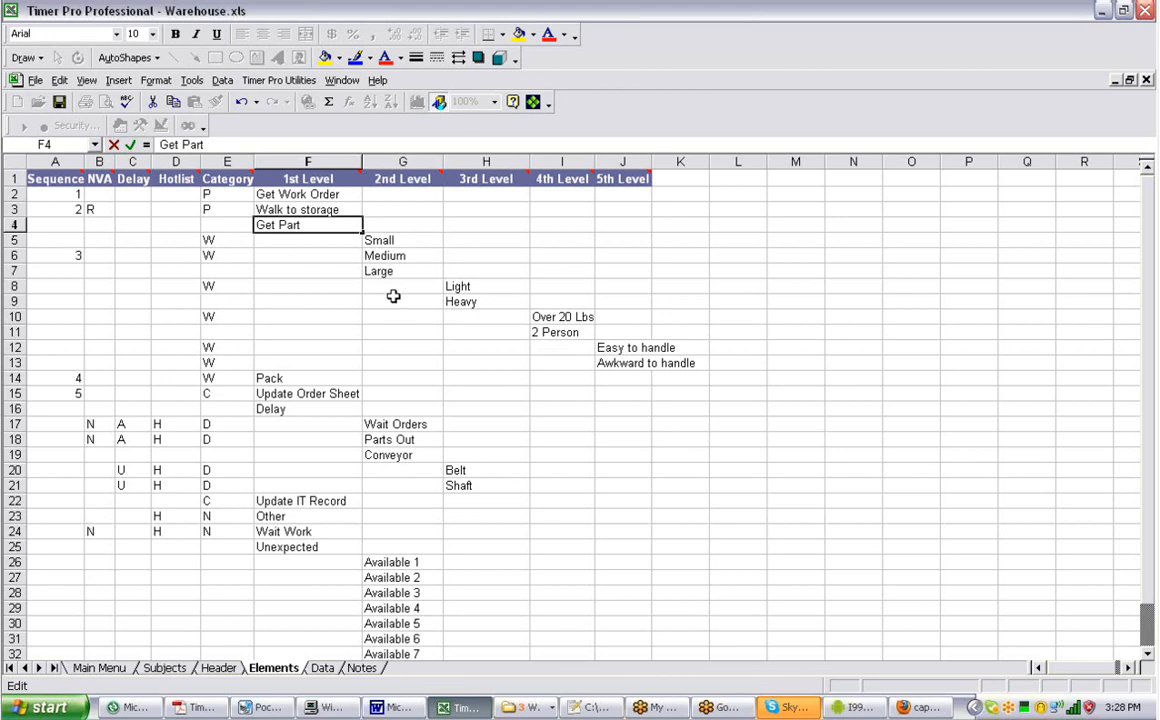
# Edit cell G7 so Large reads 'Large:', then bring the emulator back into view.
pyautogui.click(404, 272)
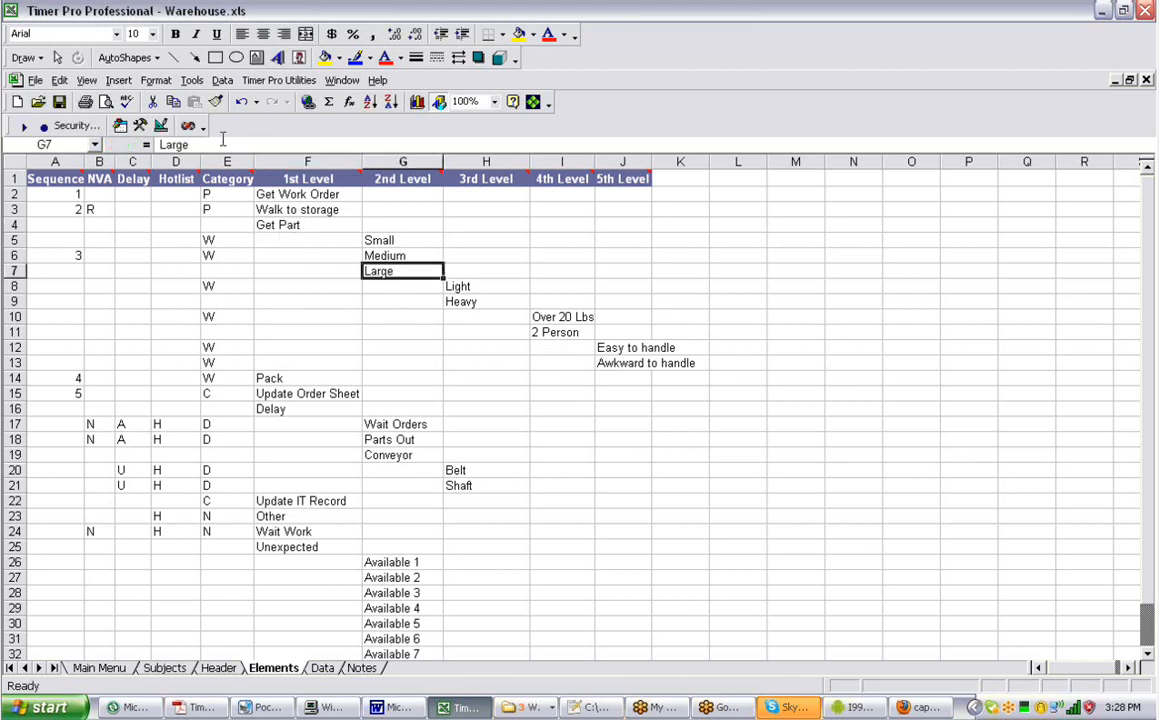
pyautogui.doubleClick(402, 272)
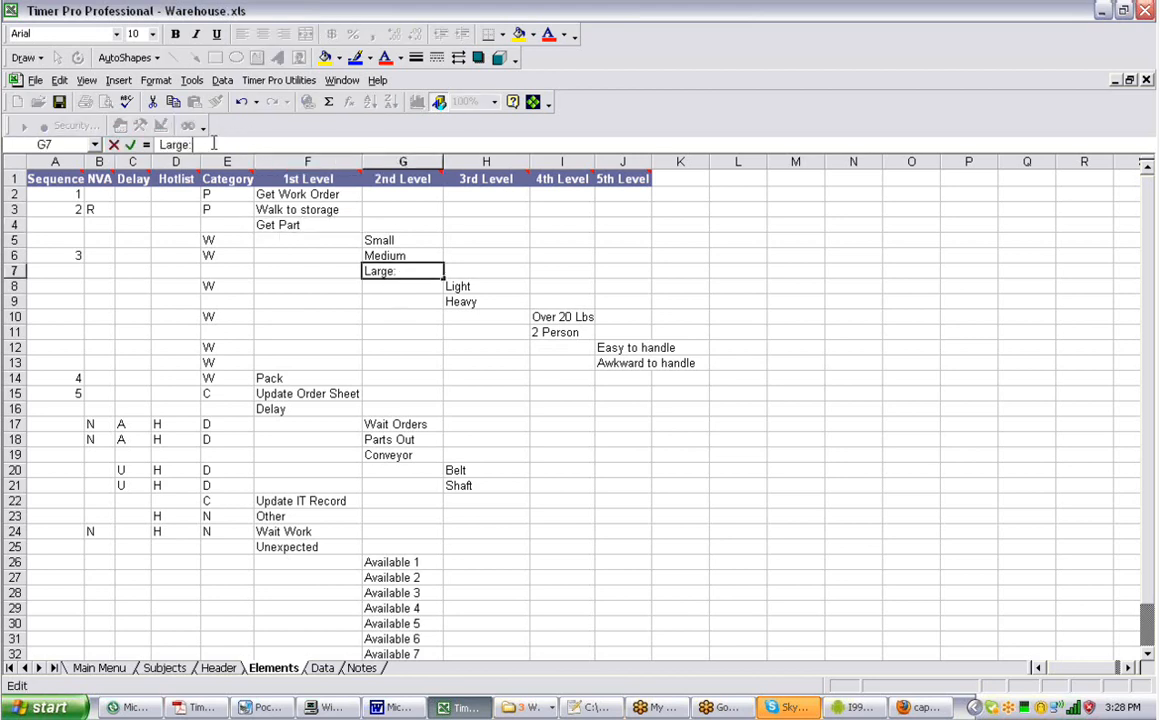
pyautogui.moveTo(476, 300)
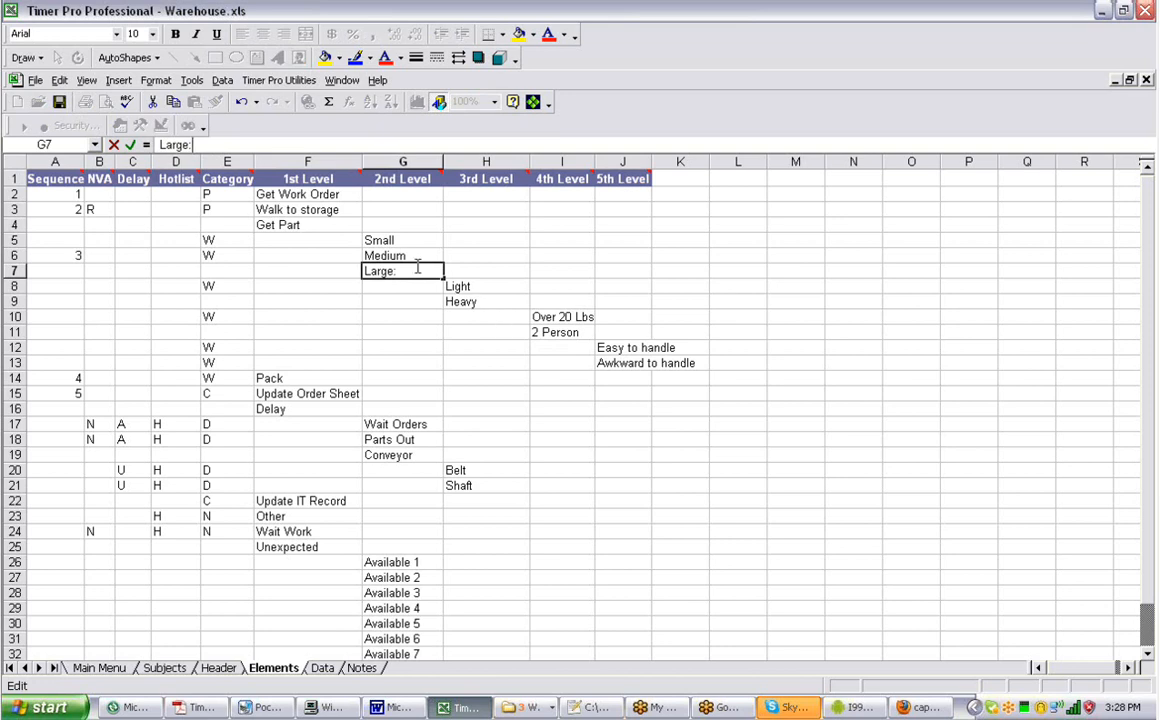
pyautogui.moveTo(854, 708)
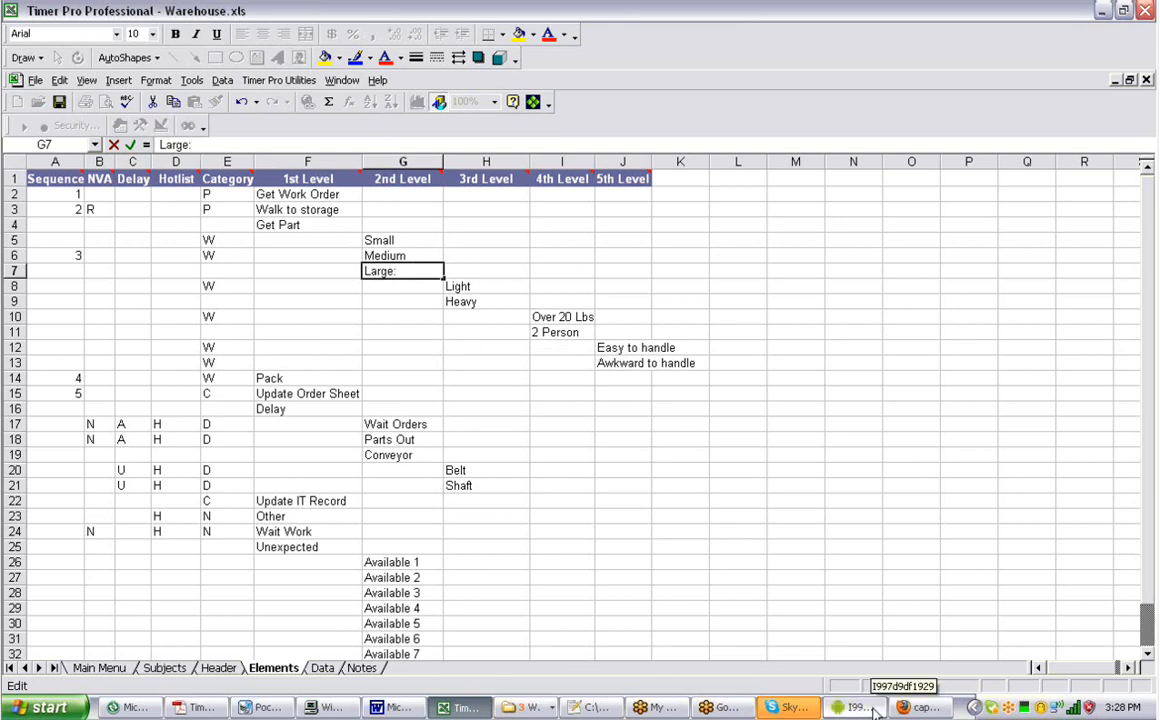
pyautogui.click(854, 708)
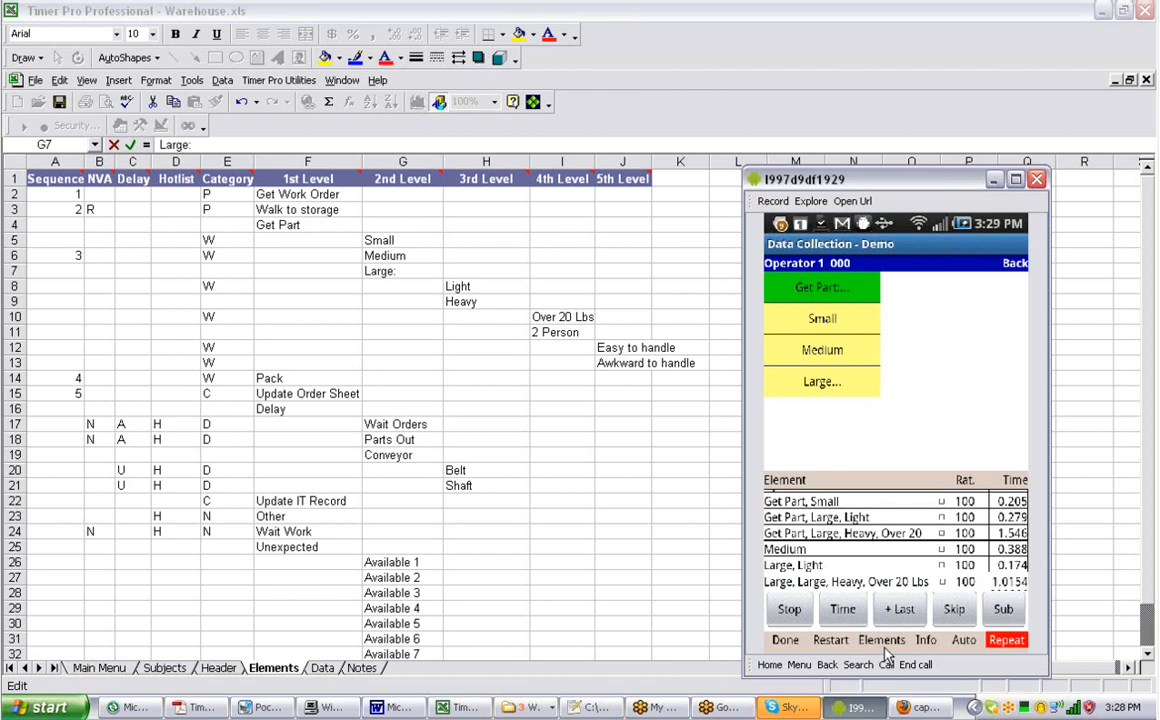
# In the emulator's element list, remove the colon so 'Get Part:' reads Get Part again.
pyautogui.click(880, 640)
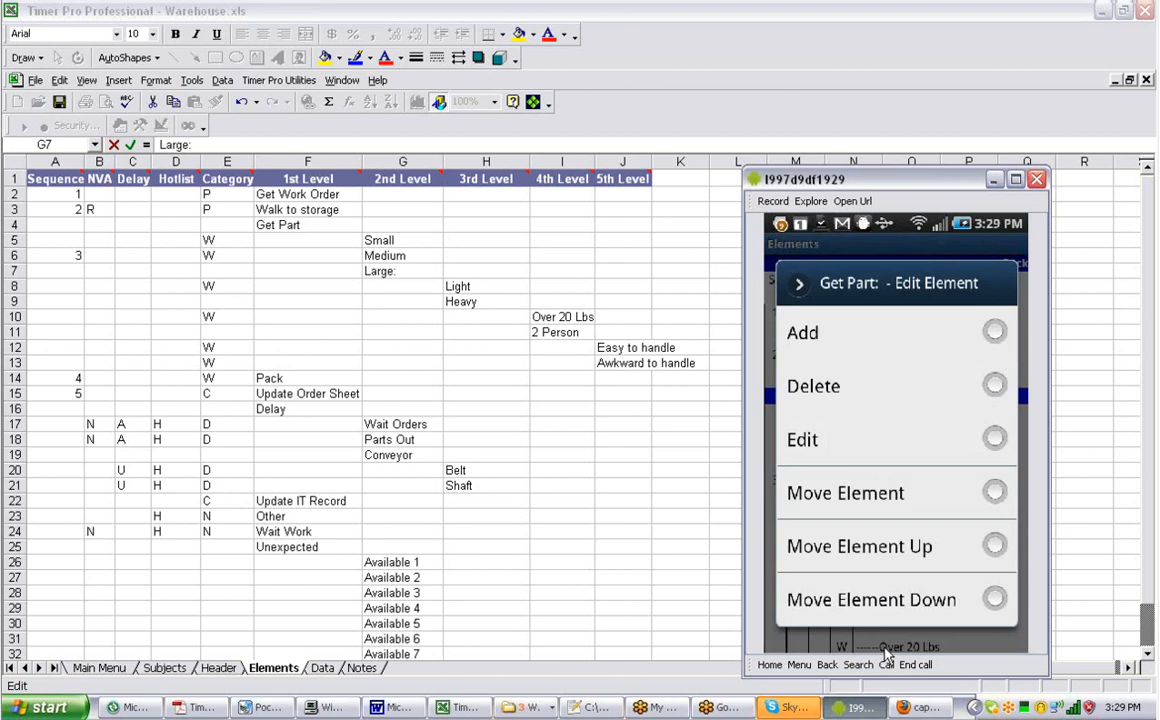
pyautogui.click(802, 440)
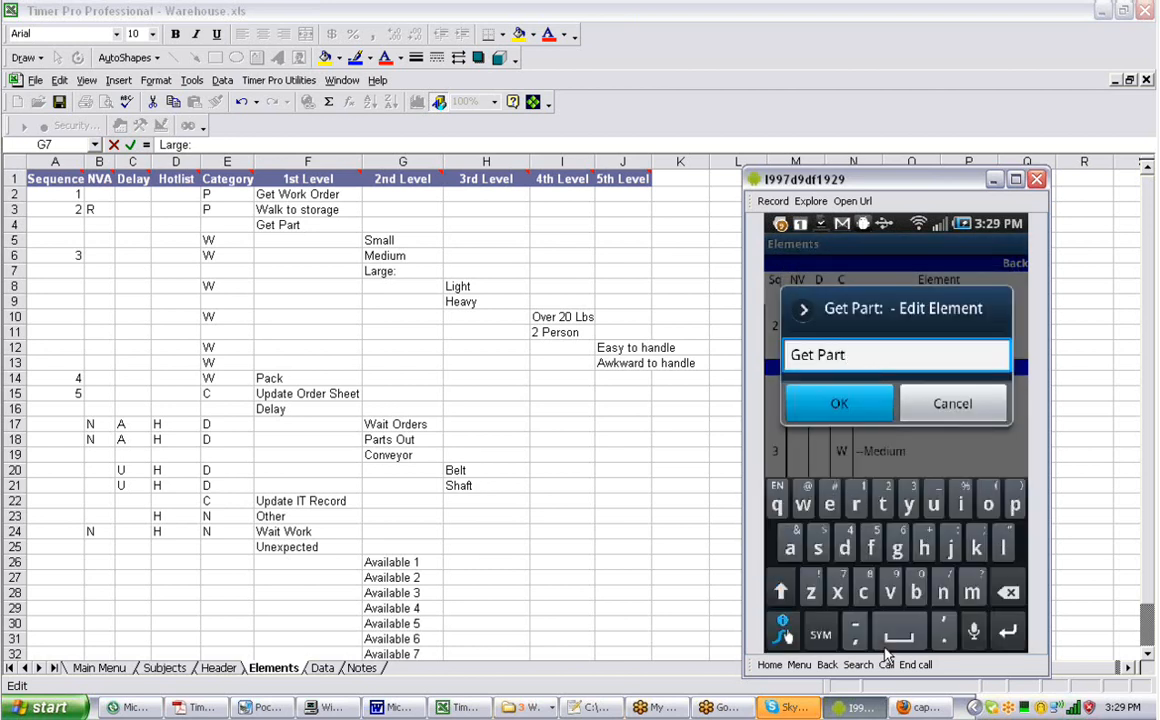
pyautogui.click(840, 404)
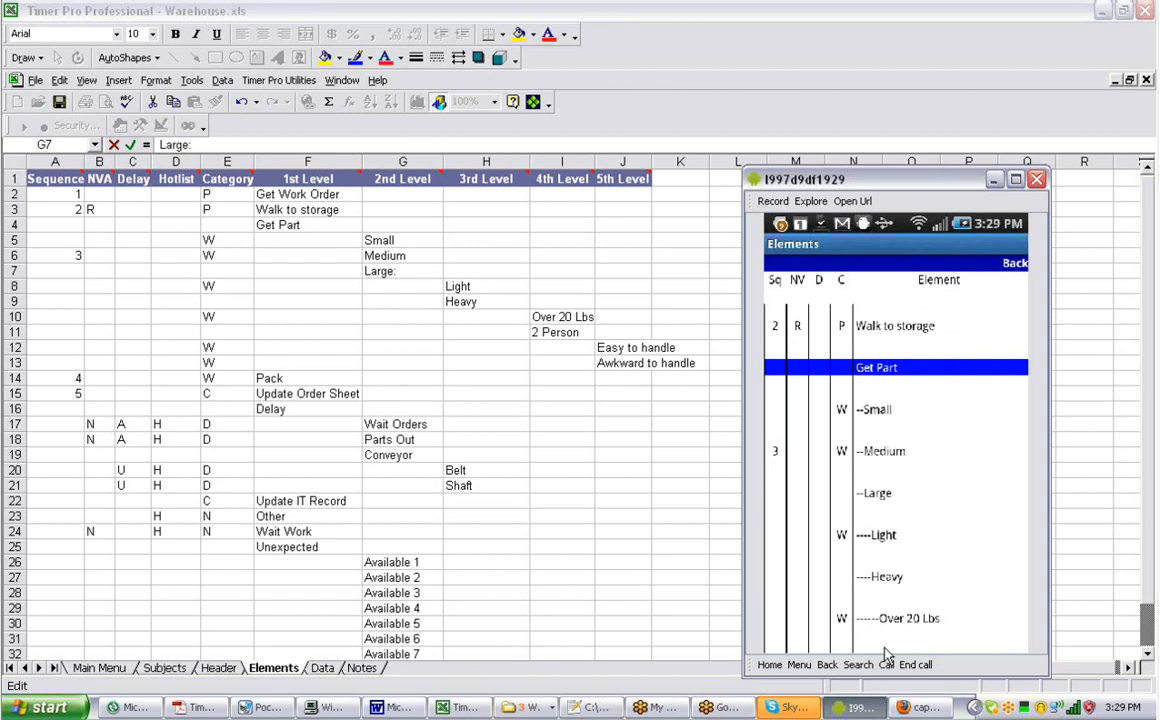
# Rename the emulator's Large element to 'Large:' and confirm.
pyautogui.click(876, 492)
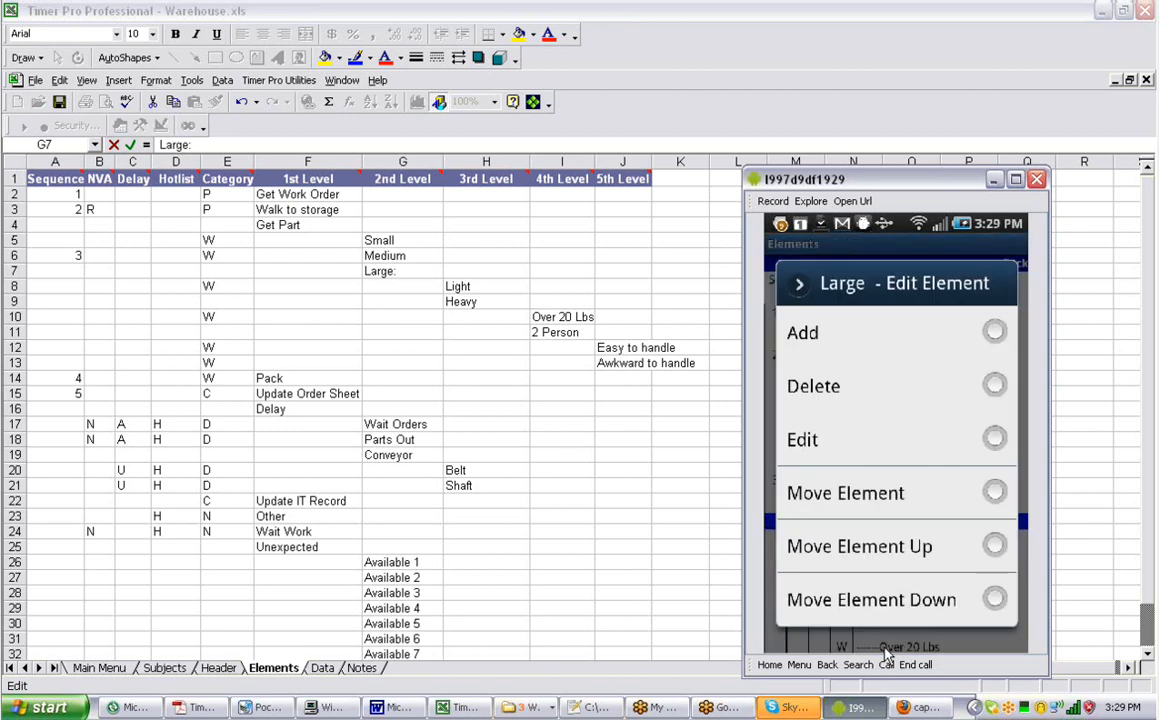
pyautogui.click(802, 440)
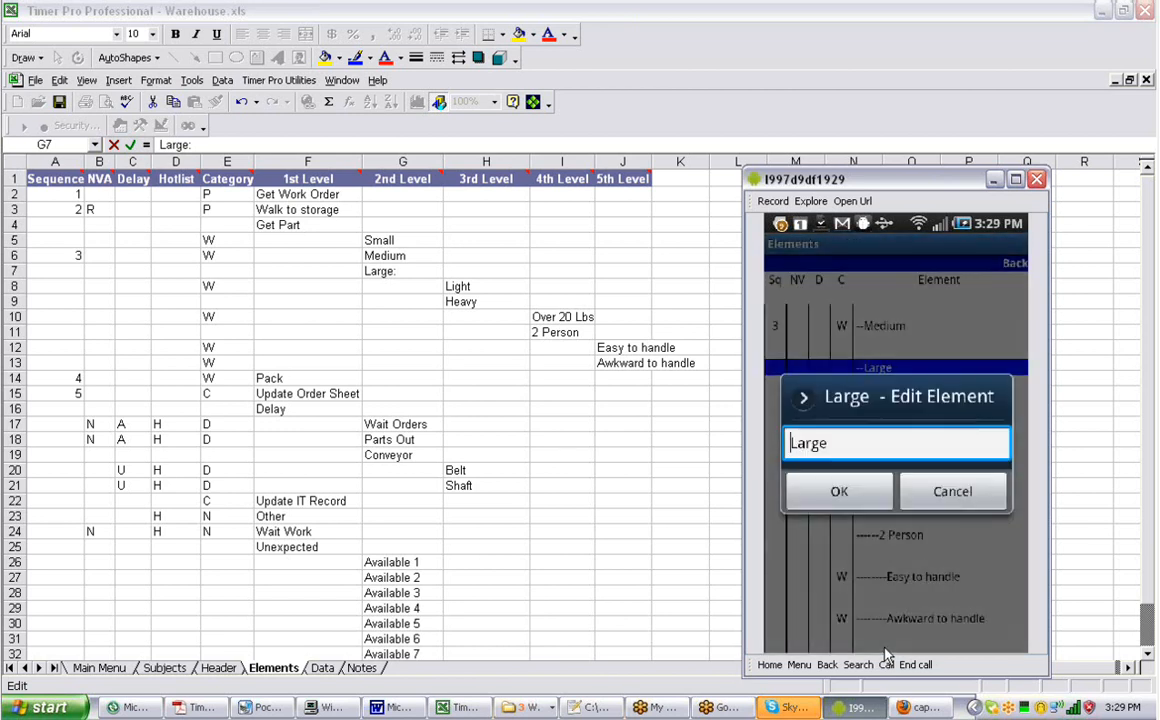
pyautogui.click(896, 444)
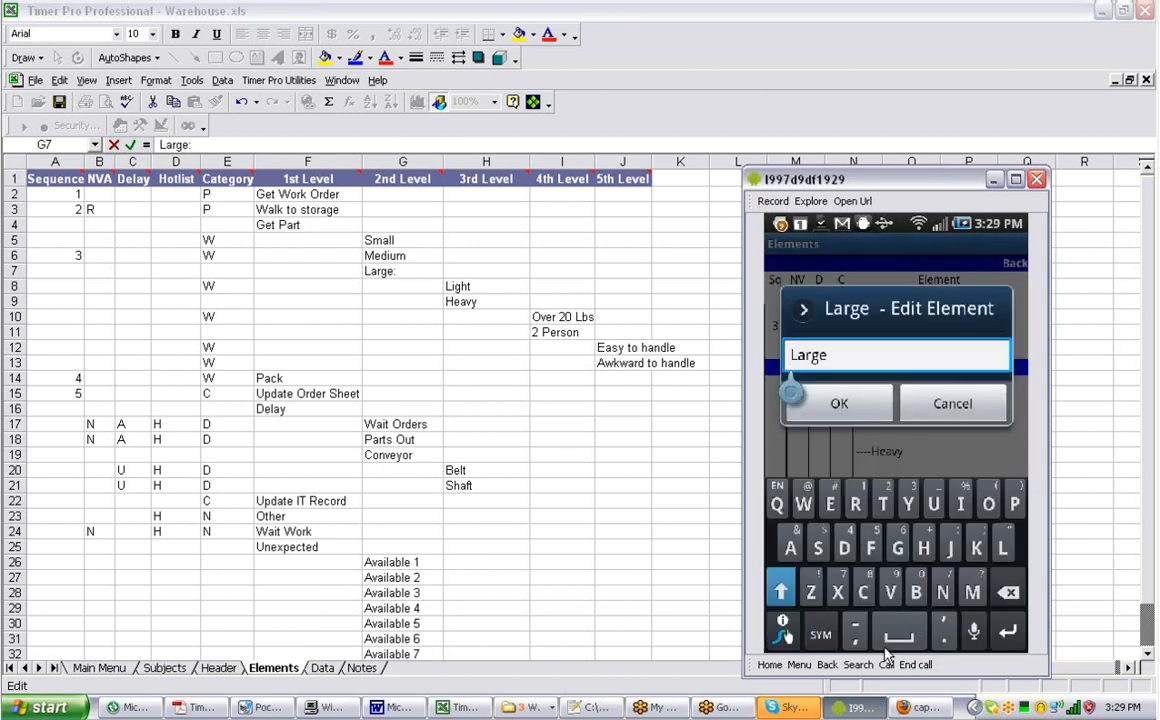
pyautogui.click(820, 634)
pyautogui.write(':')
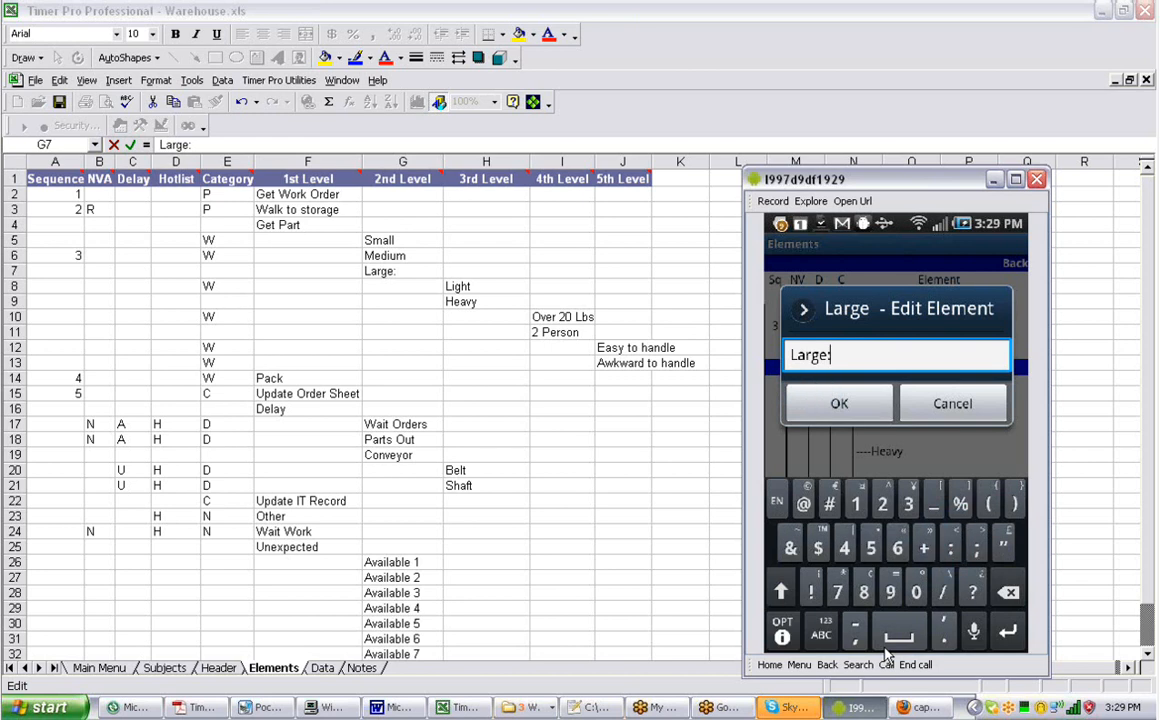
pyautogui.click(840, 404)
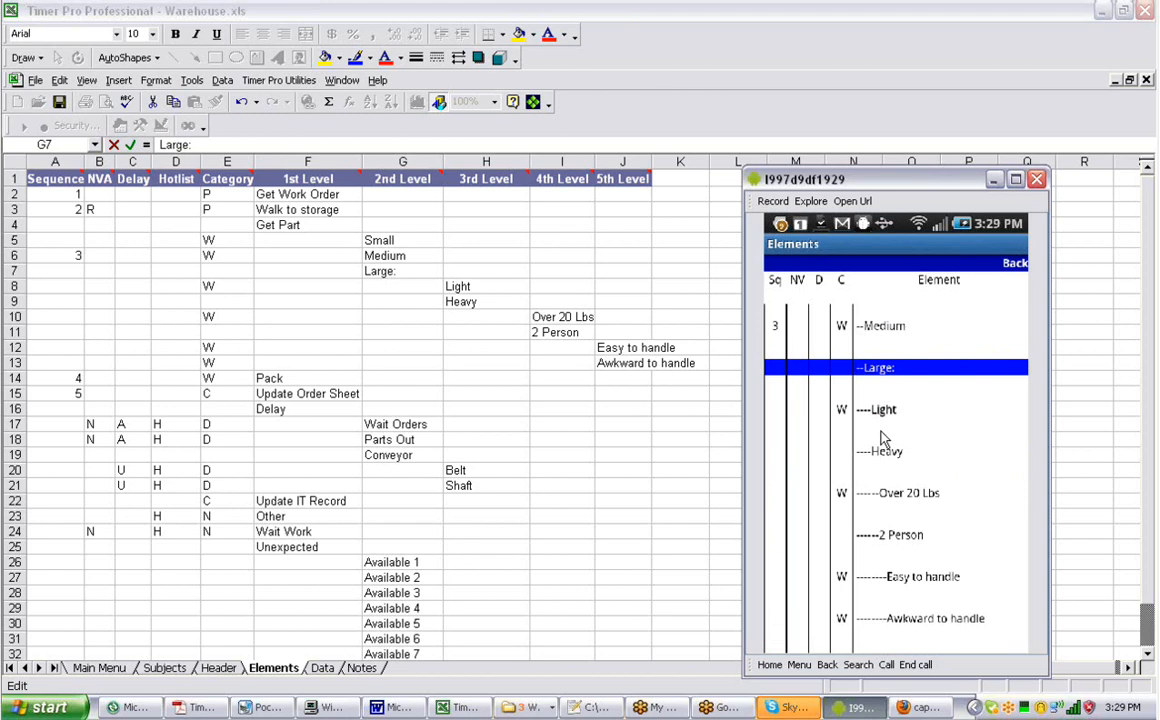
pyautogui.moveTo(872, 370)
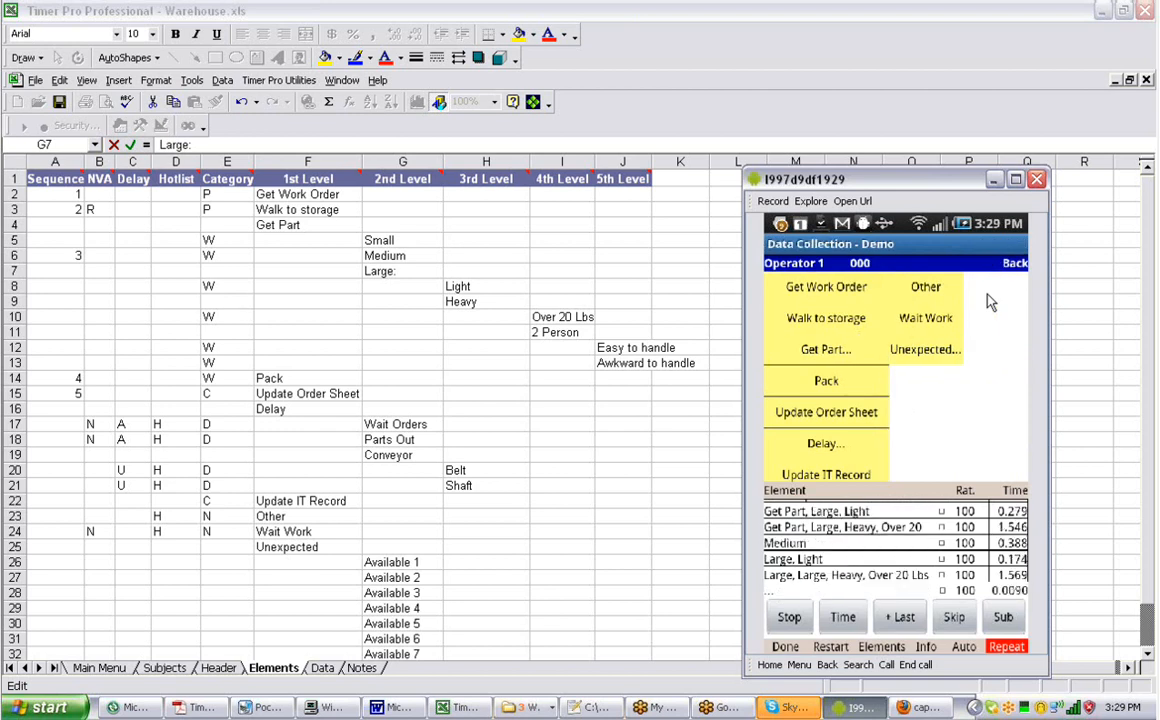
# Log Get Part, Medium, then Get Part, Large through its Heavy, 2 Person follow-up choices.
pyautogui.click(826, 348)
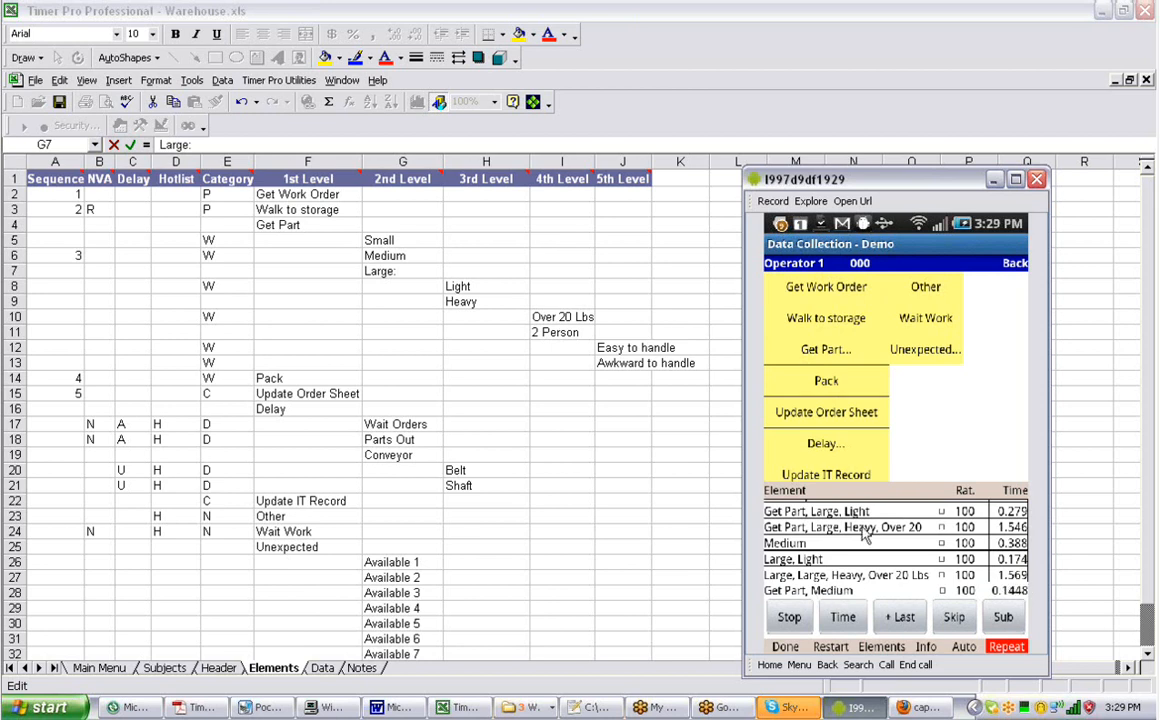
pyautogui.click(824, 348)
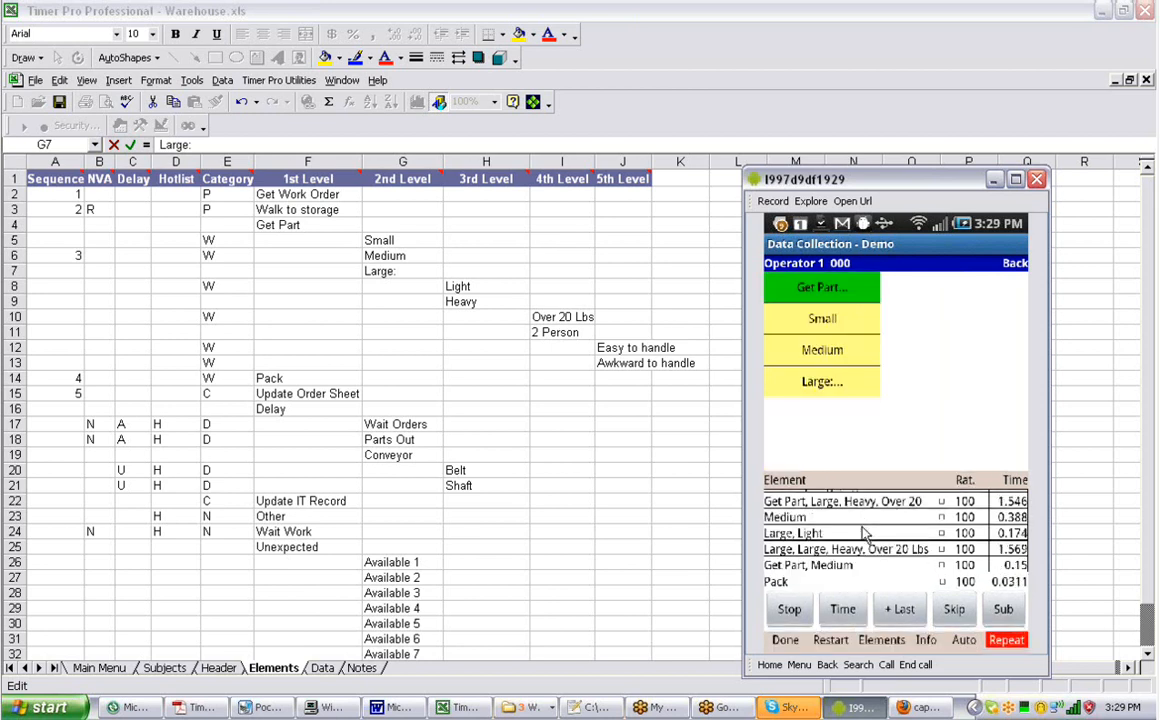
pyautogui.click(822, 380)
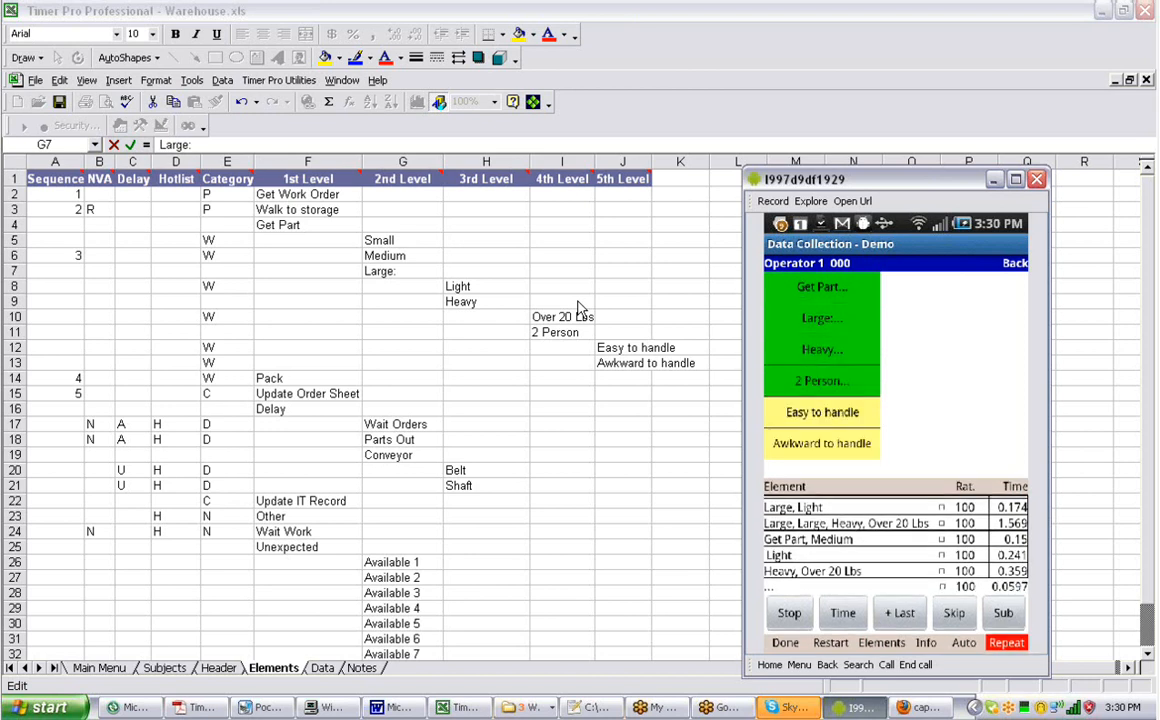
pyautogui.click(822, 380)
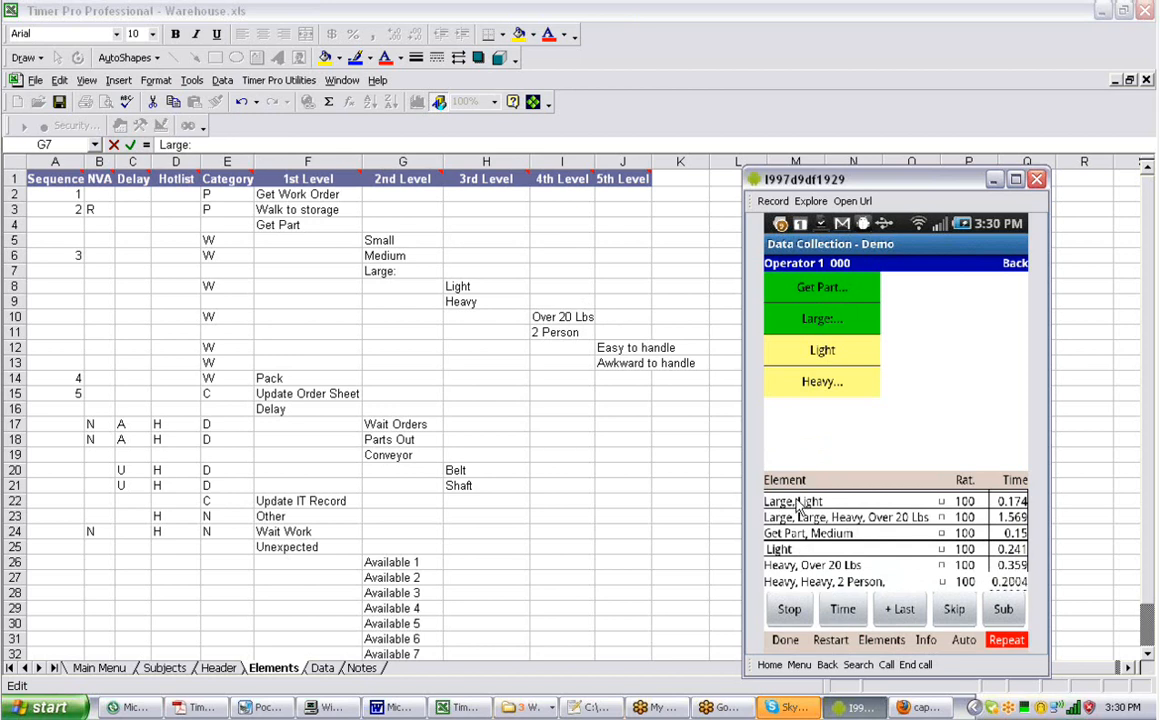
# Log a Light weight under the open Large:, then start another Get Part, Large observation.
pyautogui.click(822, 318)
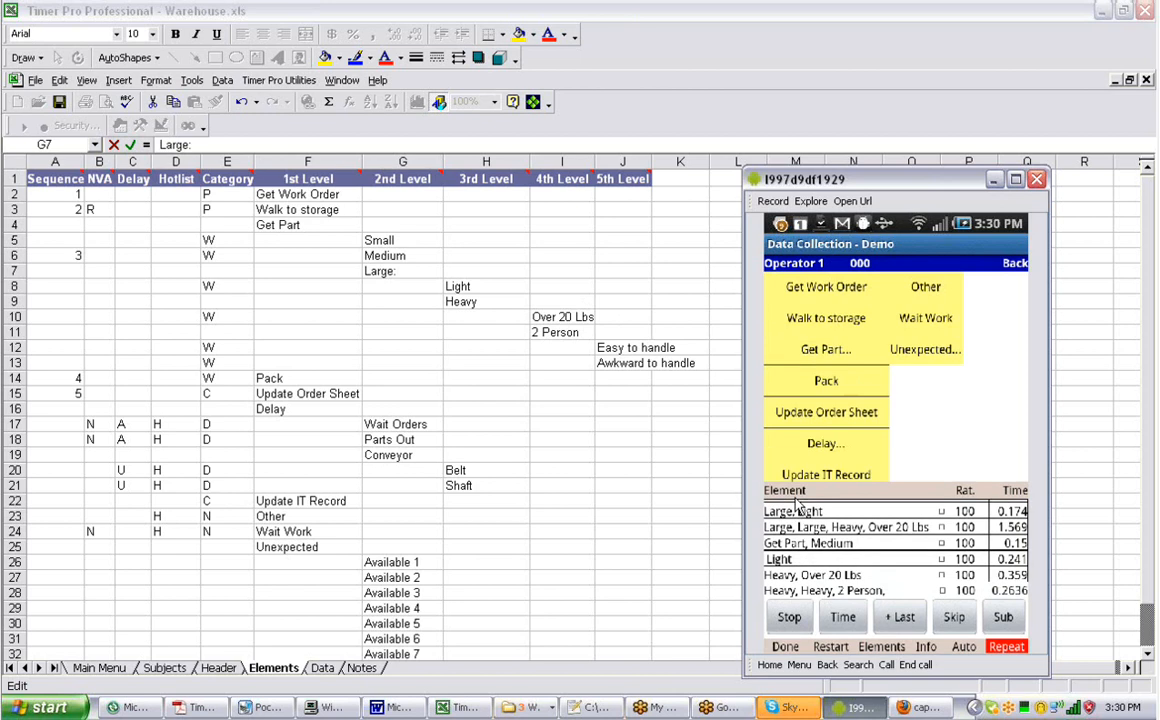
pyautogui.click(824, 348)
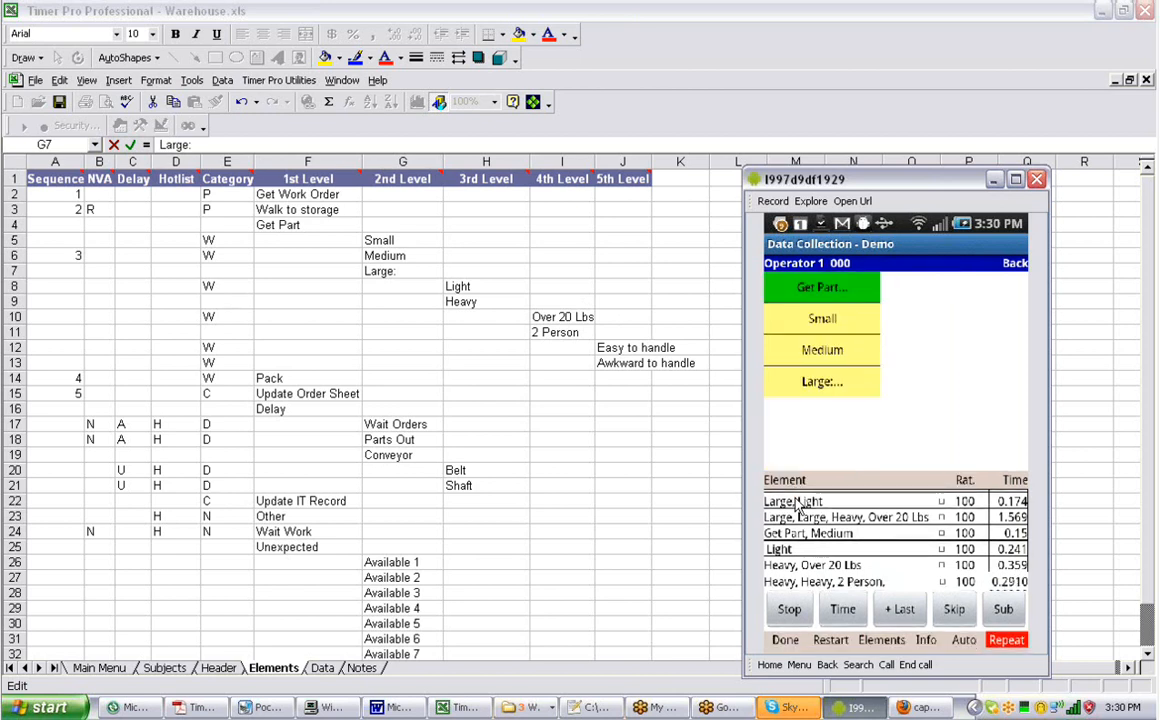
pyautogui.click(822, 380)
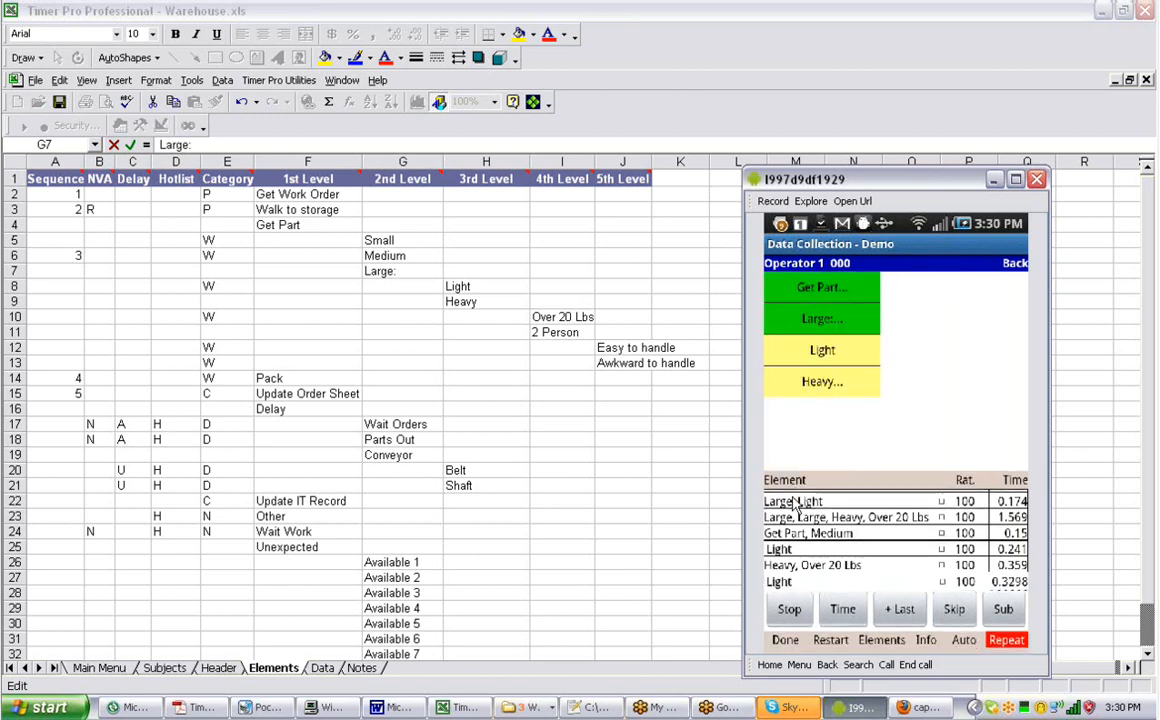